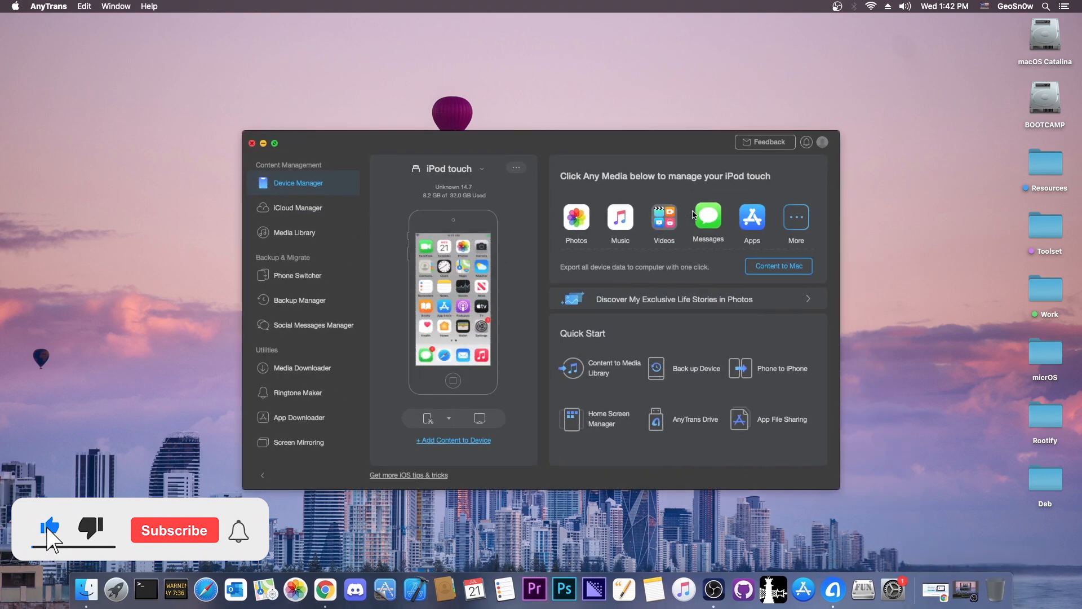
Review the connected iPod touch, view the Backup Manager section, then close AnyTrans
click(175, 530)
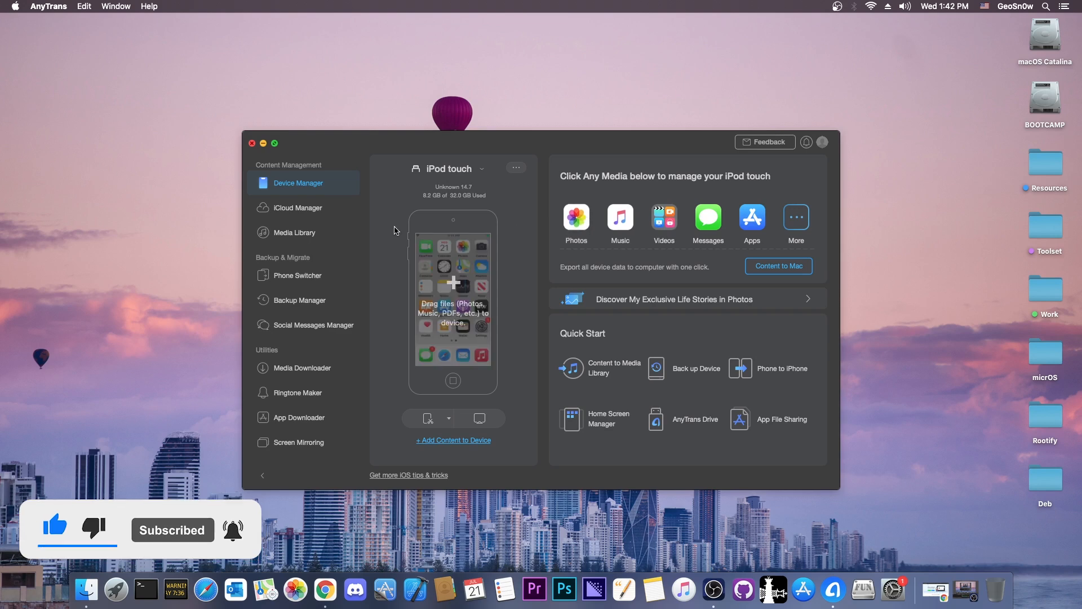
click(298, 300)
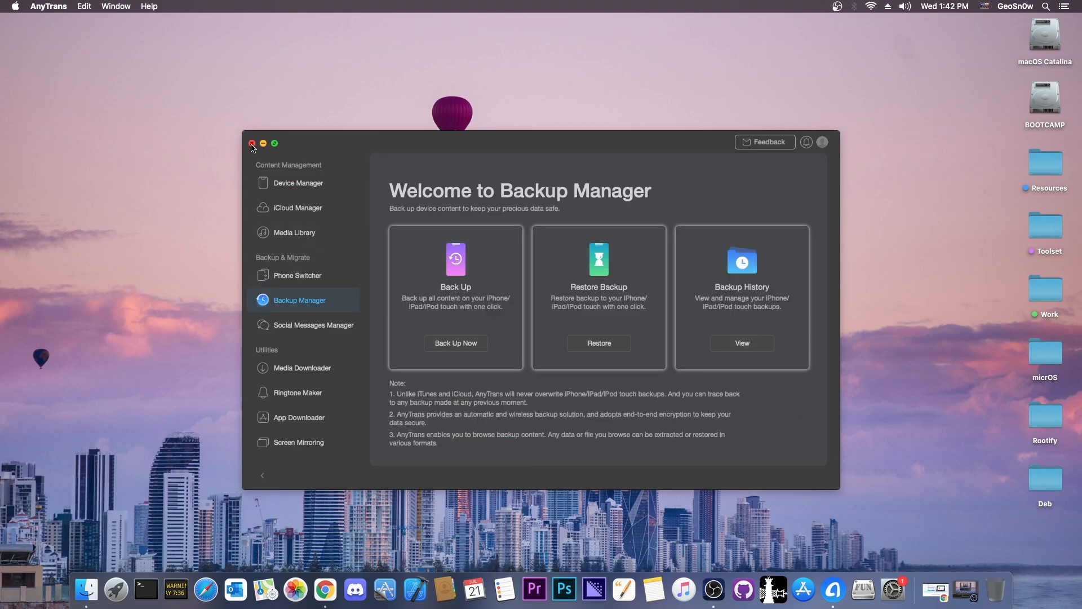
click(253, 143)
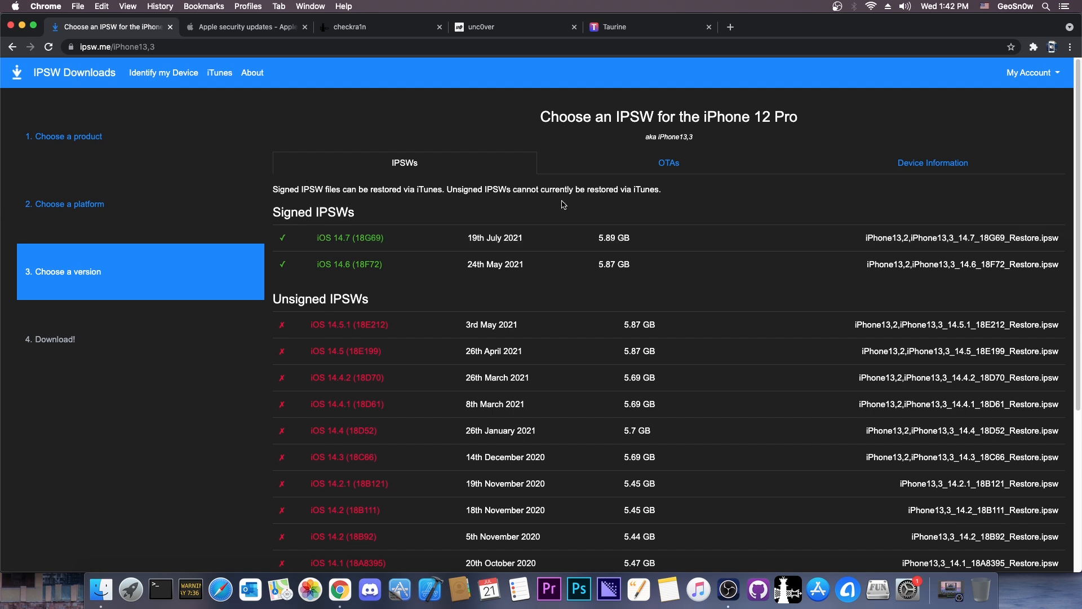
mouse_move(390, 249)
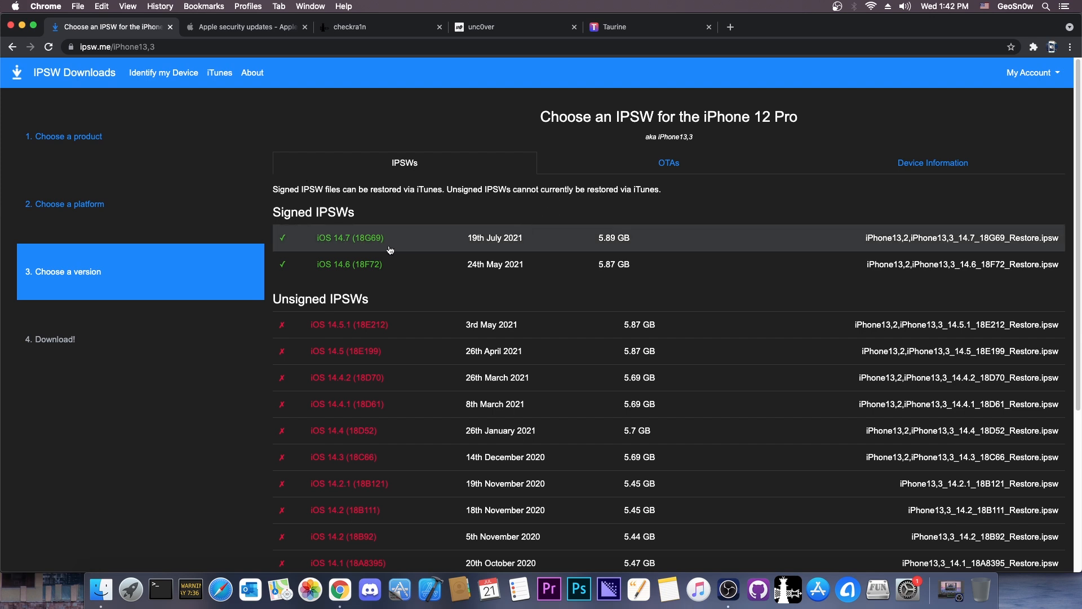
mouse_move(385, 248)
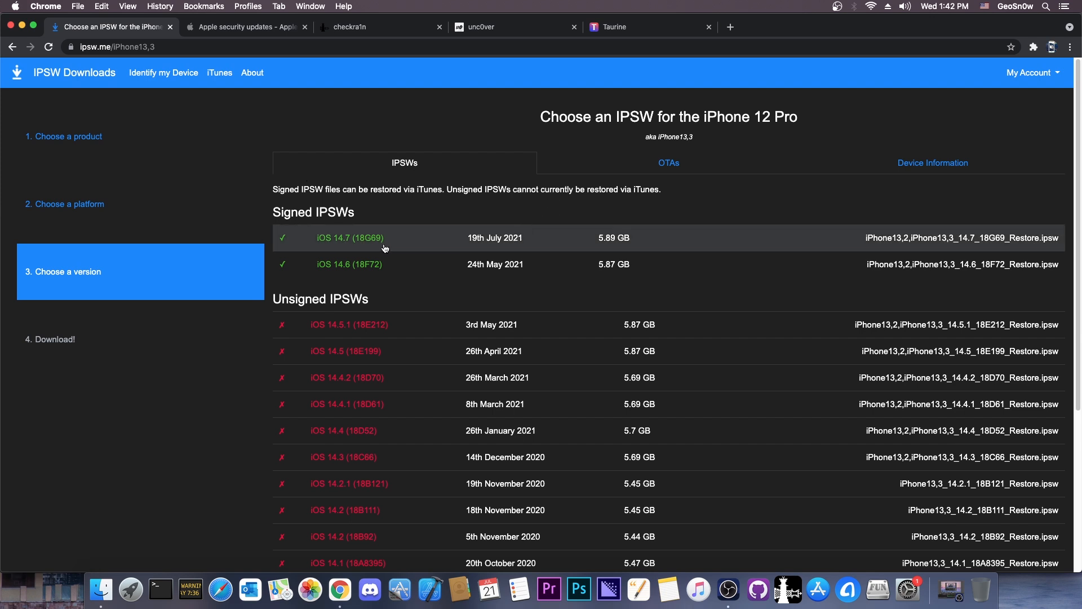
Check Apple's security updates table confirming iOS 14.7 (19 July 2021) is the latest release
click(248, 27)
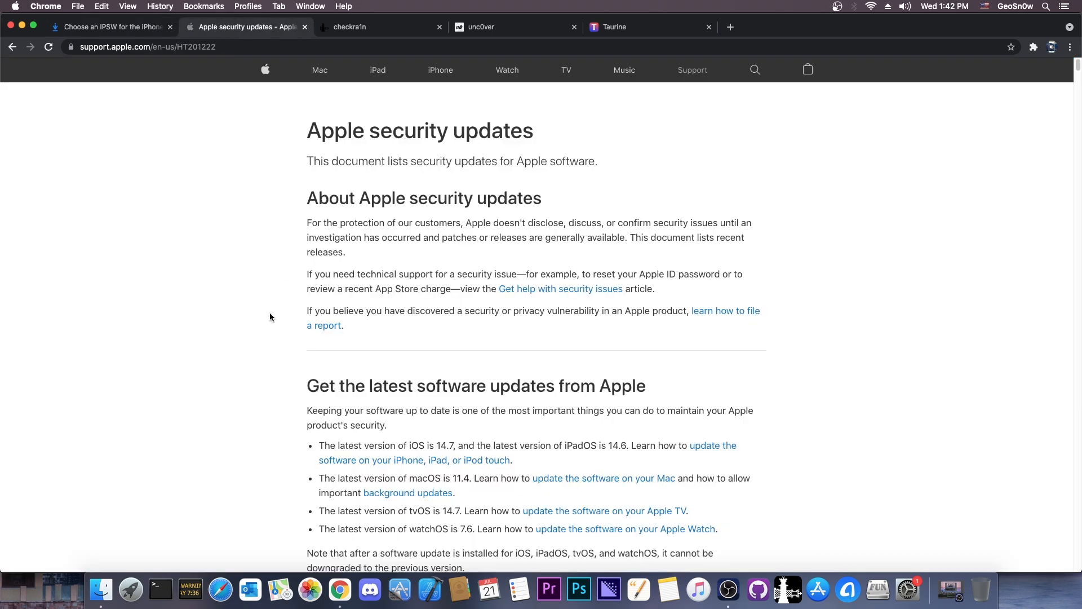
scroll(down, 3)
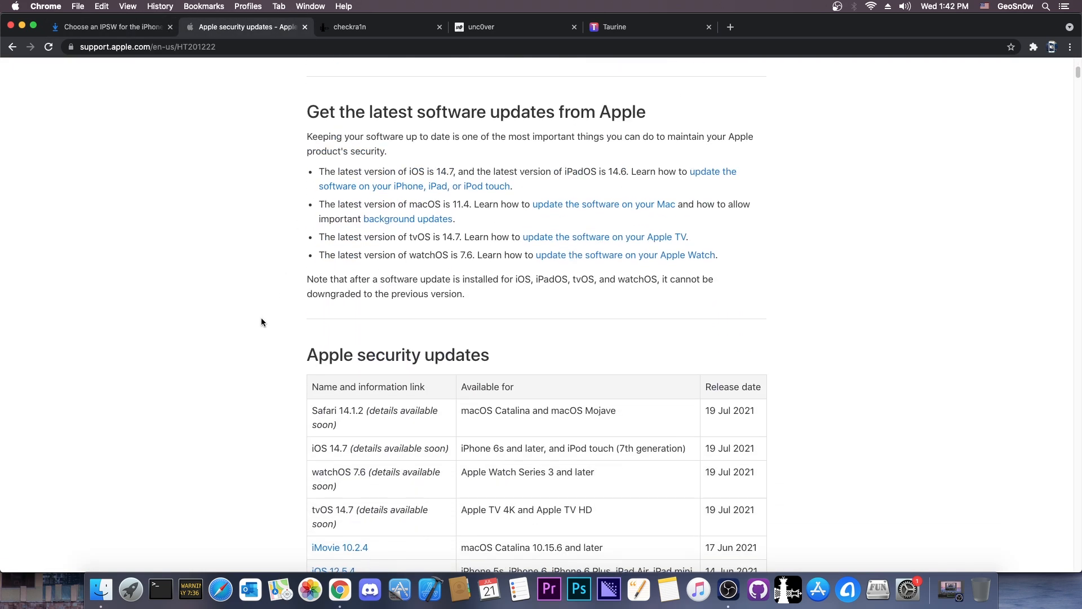
scroll(down, 3)
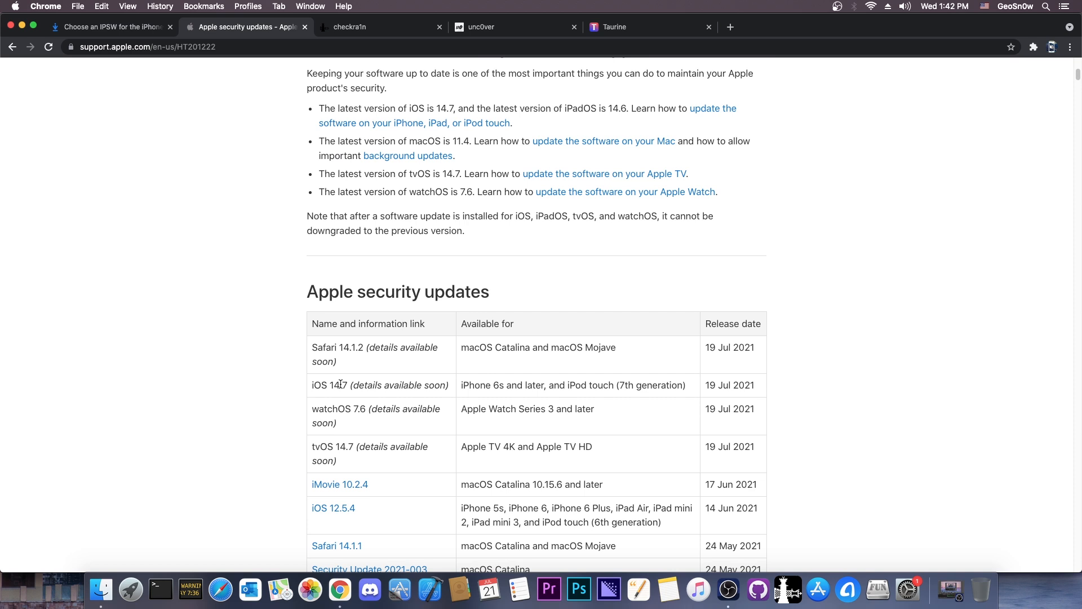
mouse_move(424, 385)
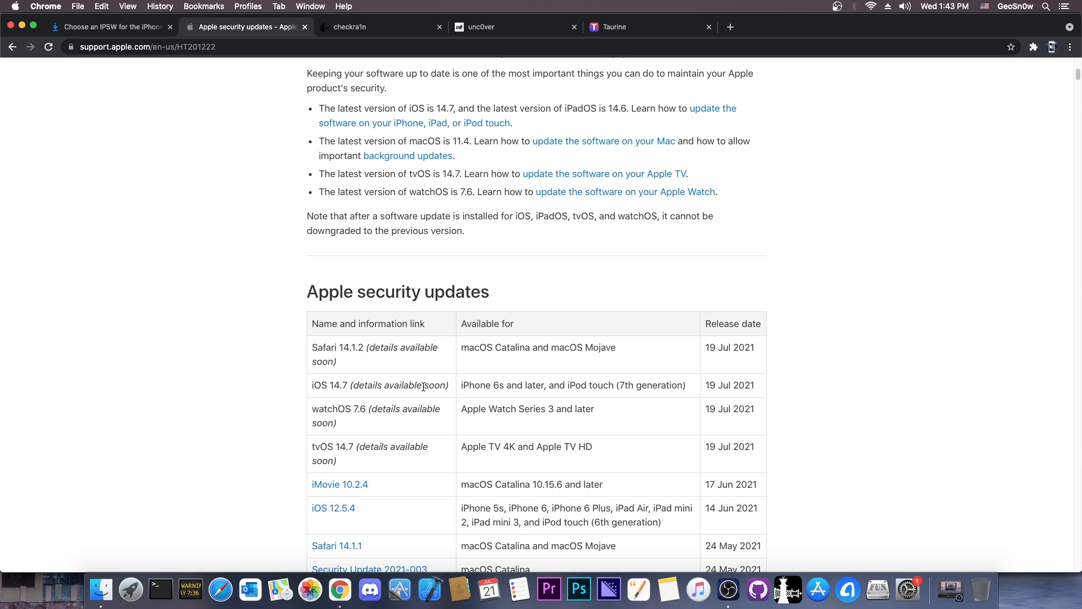
scroll(up, 3)
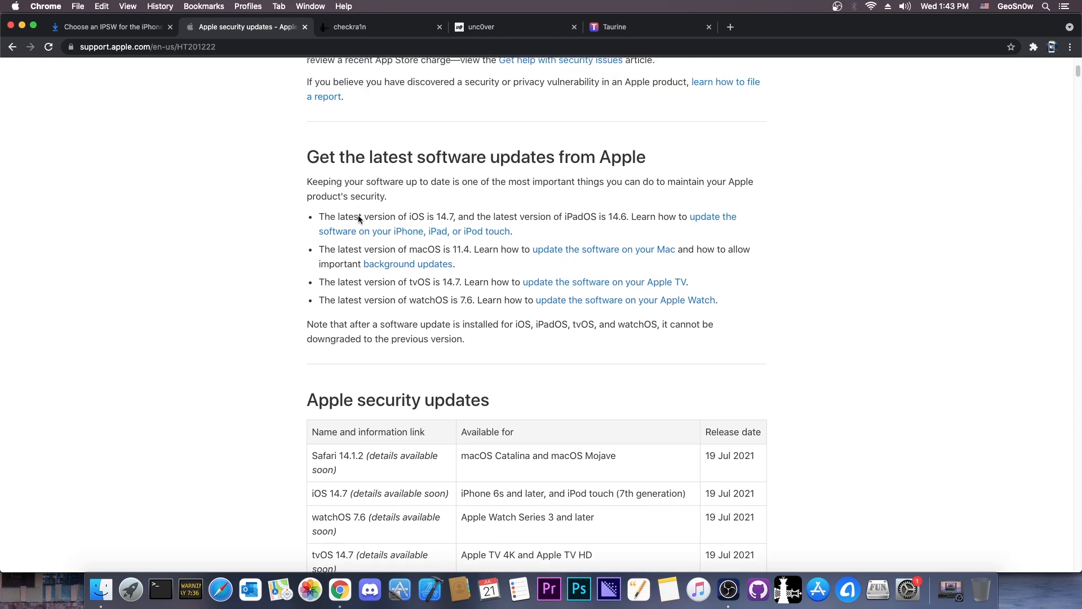
scroll(up, 3)
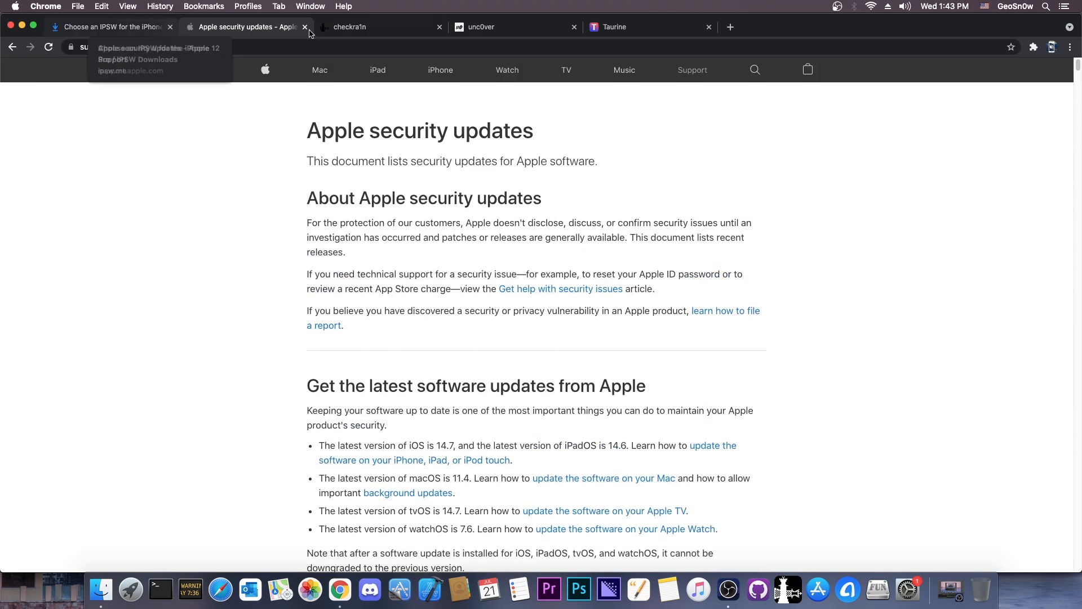
Read the checkra1n site's Latest Release notes for the 0.12.4 beta
click(368, 27)
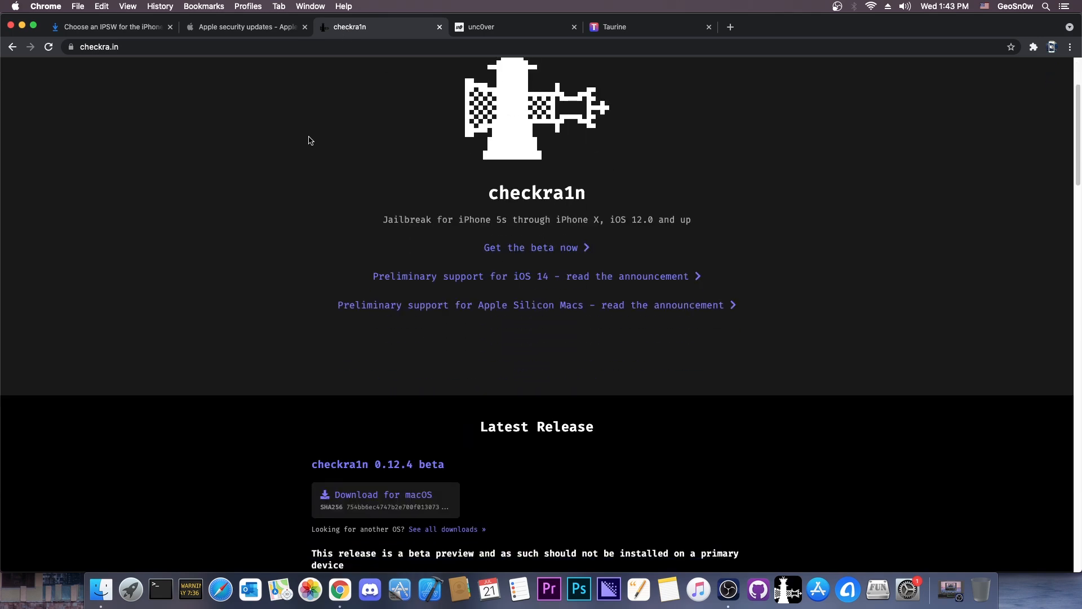
scroll(down, 3)
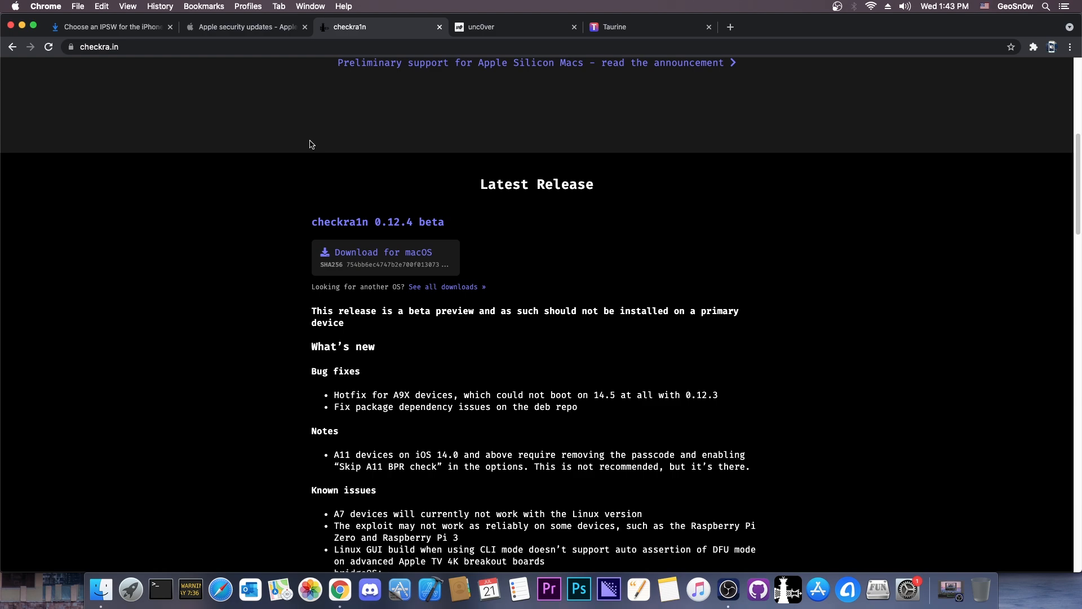
mouse_move(374, 263)
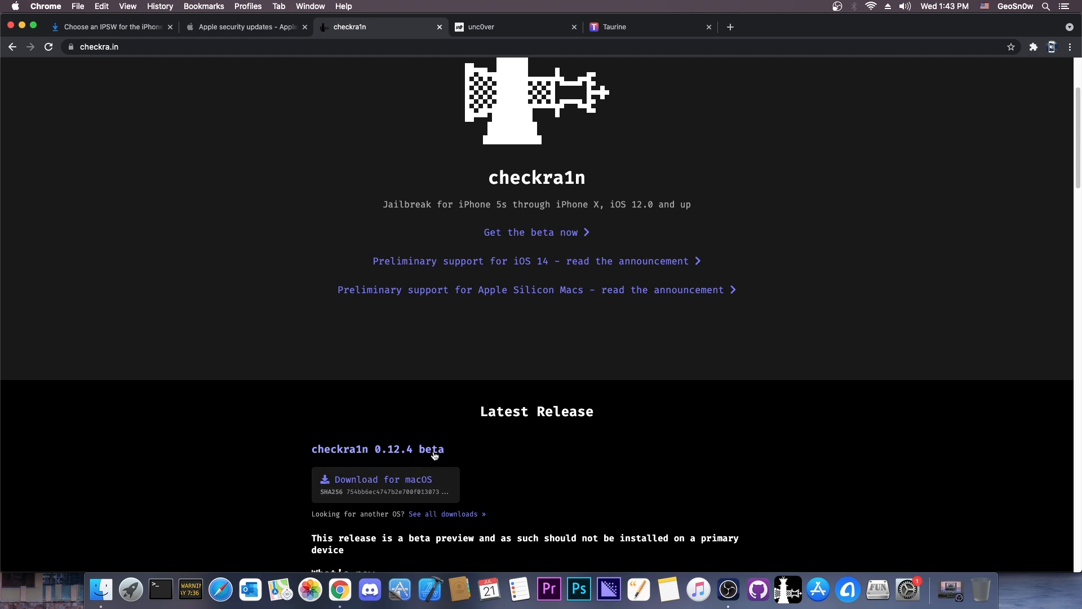
scroll(down, 3)
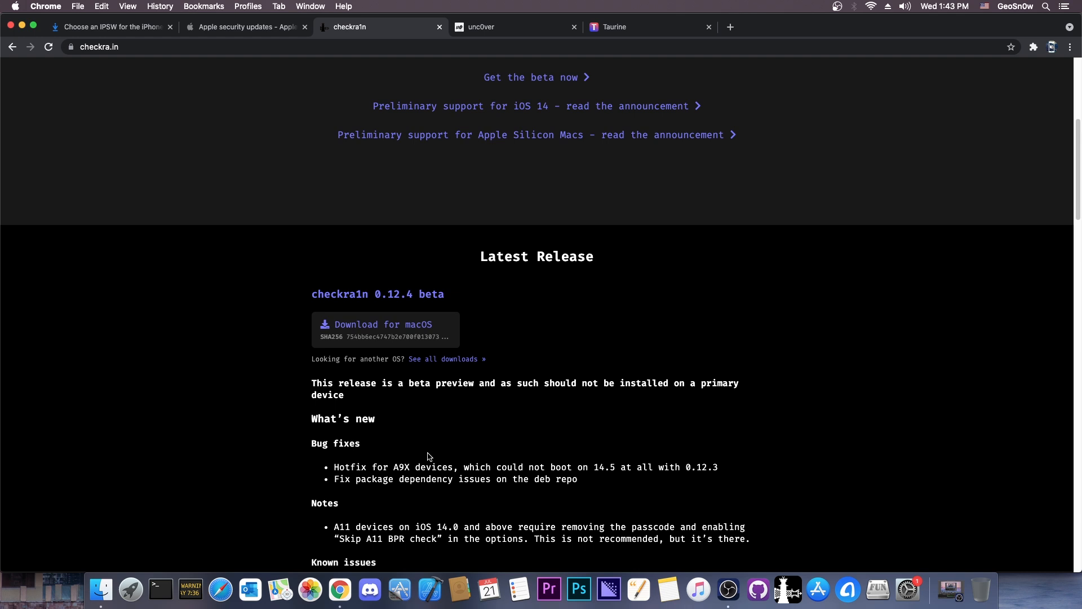
mouse_move(426, 451)
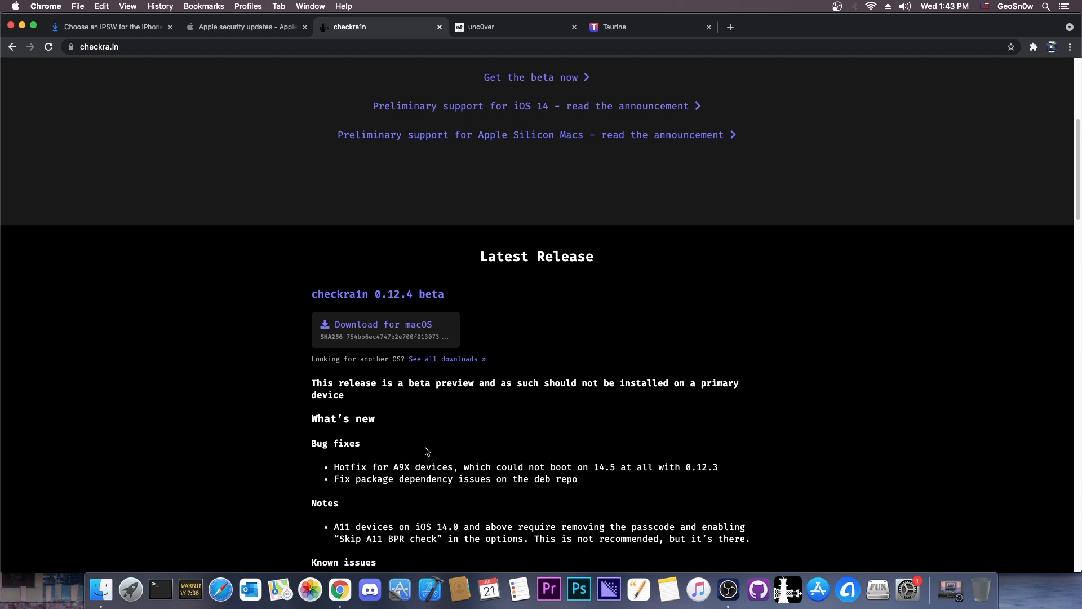
scroll(up, 3)
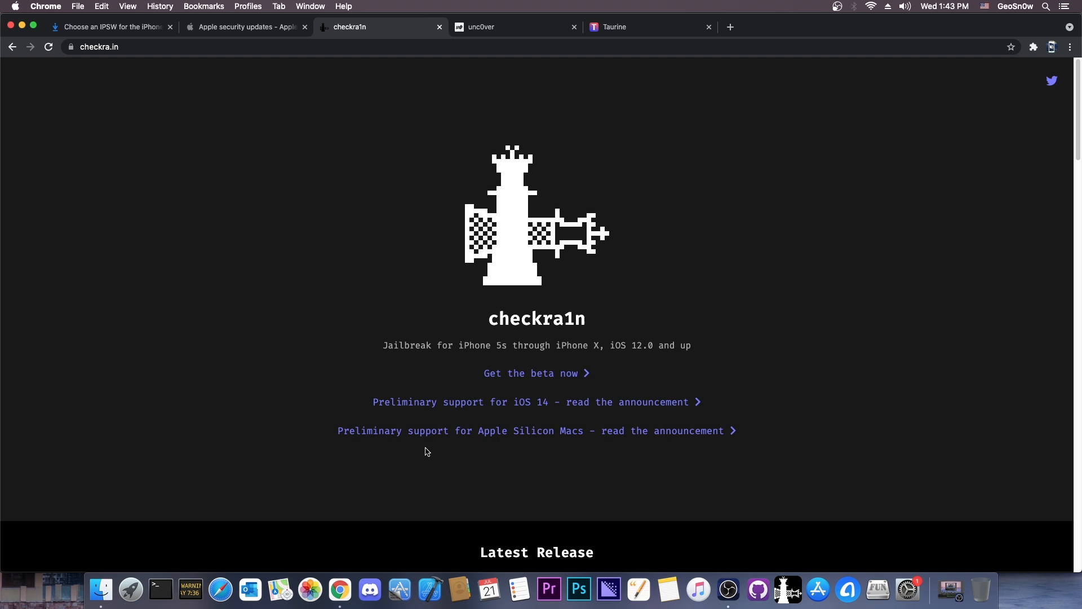
mouse_move(146, 149)
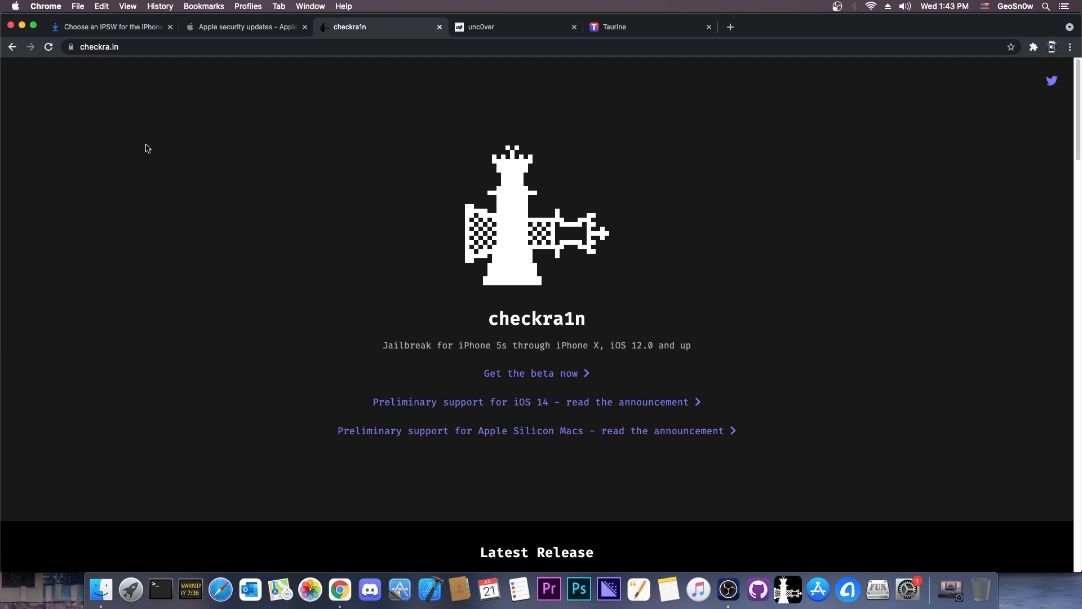
scroll(down, 3)
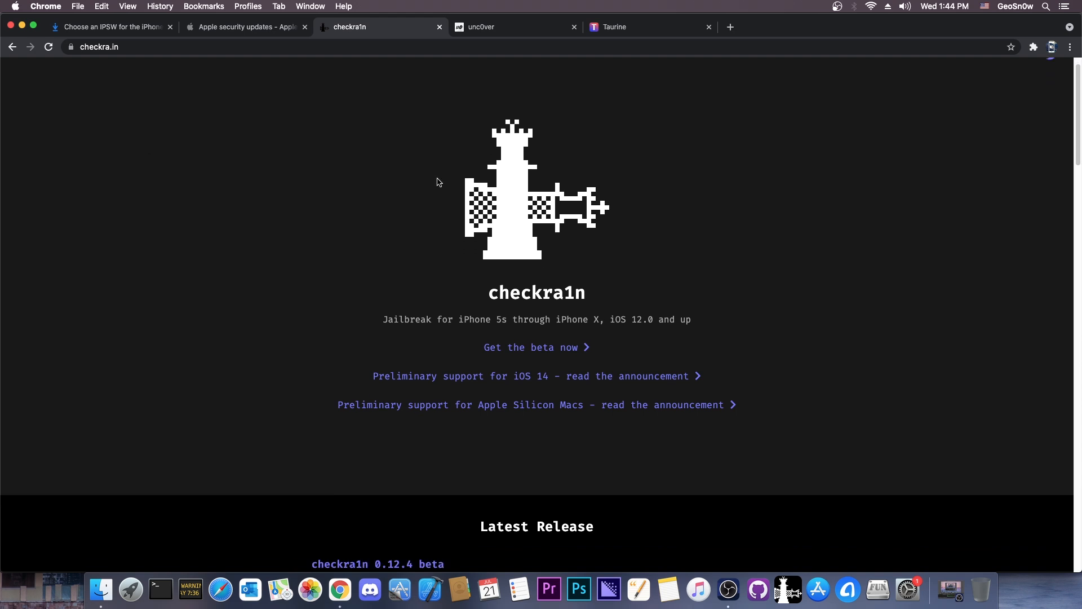
scroll(down, 3)
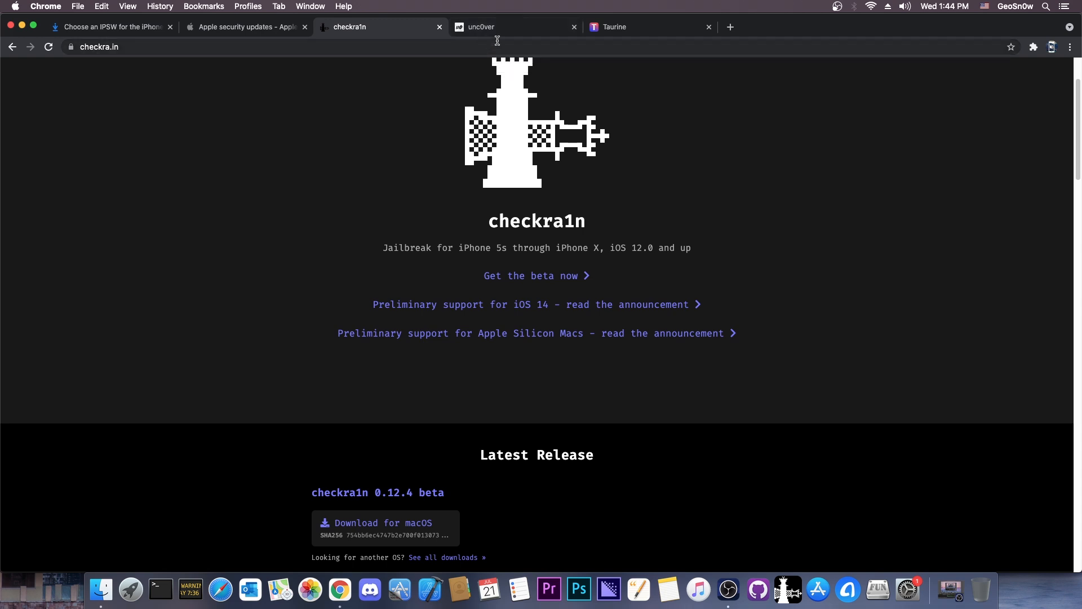
Verify unc0ver's maximum supported version is iOS 14.3, glance at the IPSW list, and return to checkra1n
click(503, 27)
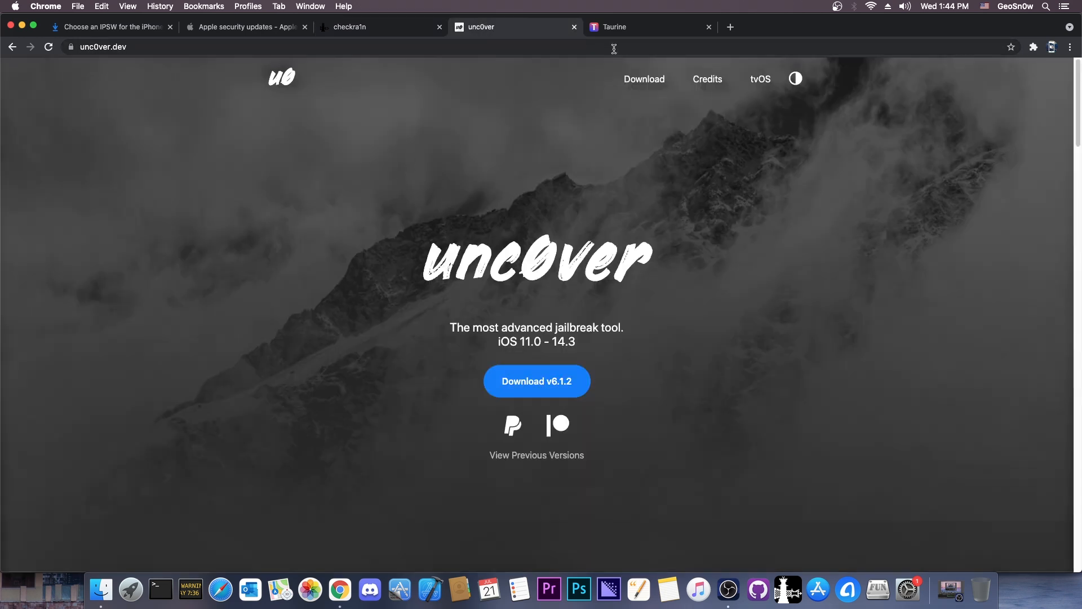
click(627, 27)
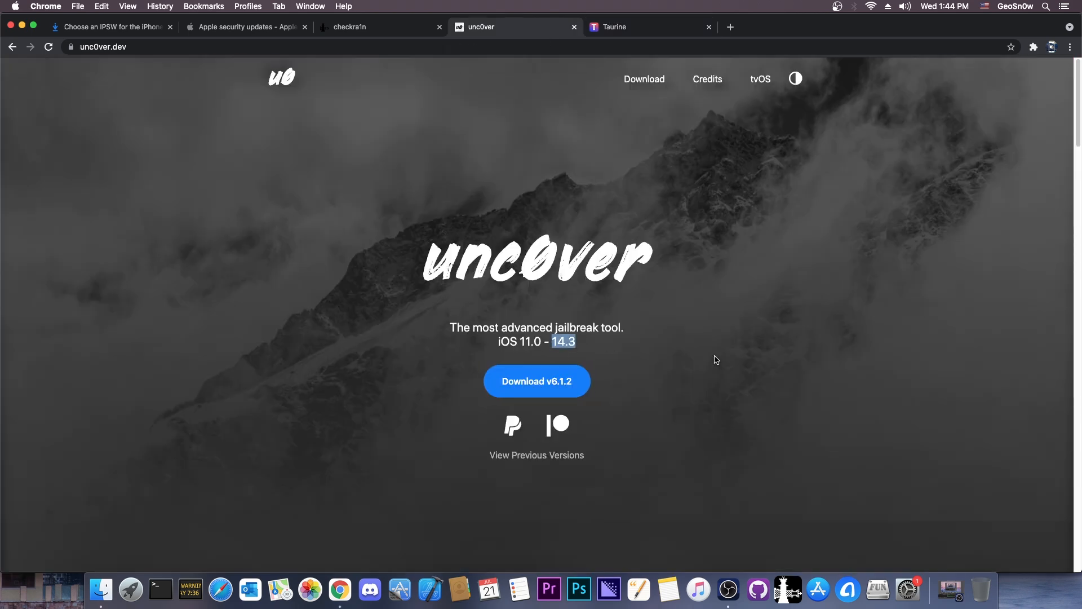
click(111, 27)
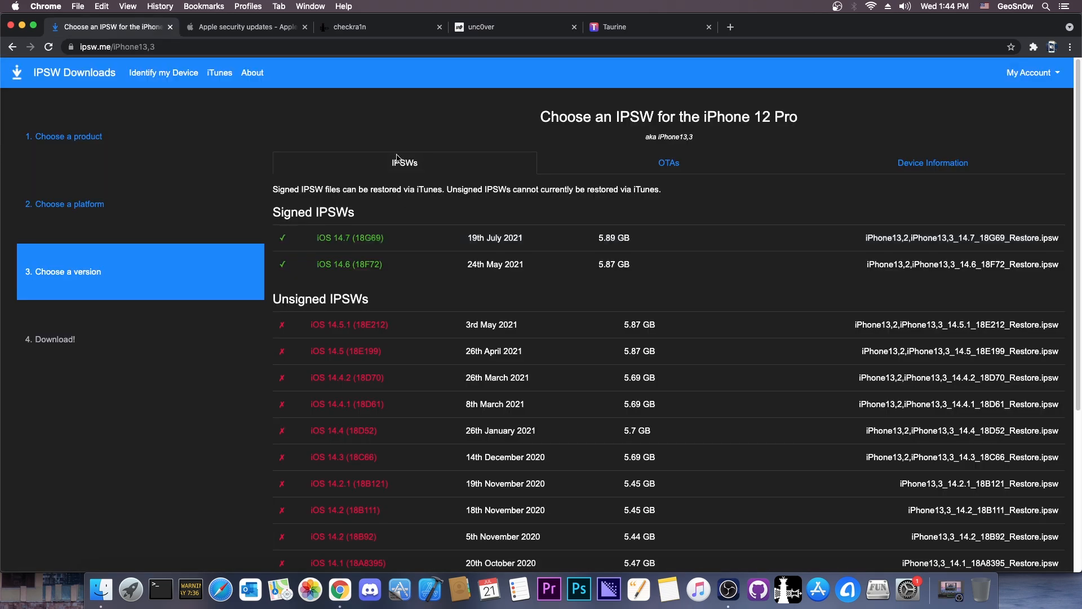
click(349, 27)
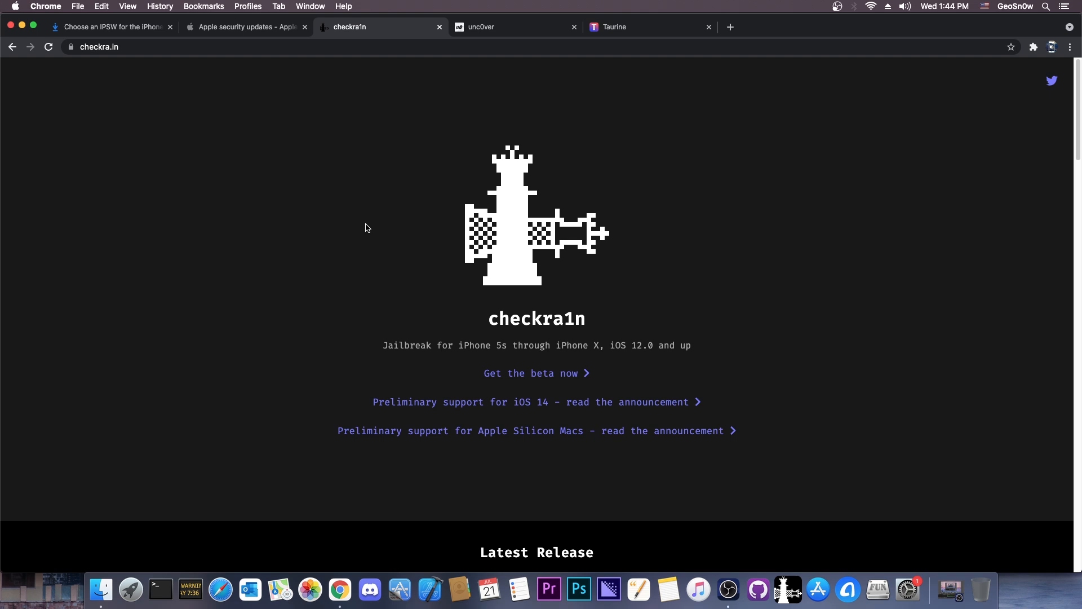
mouse_move(361, 229)
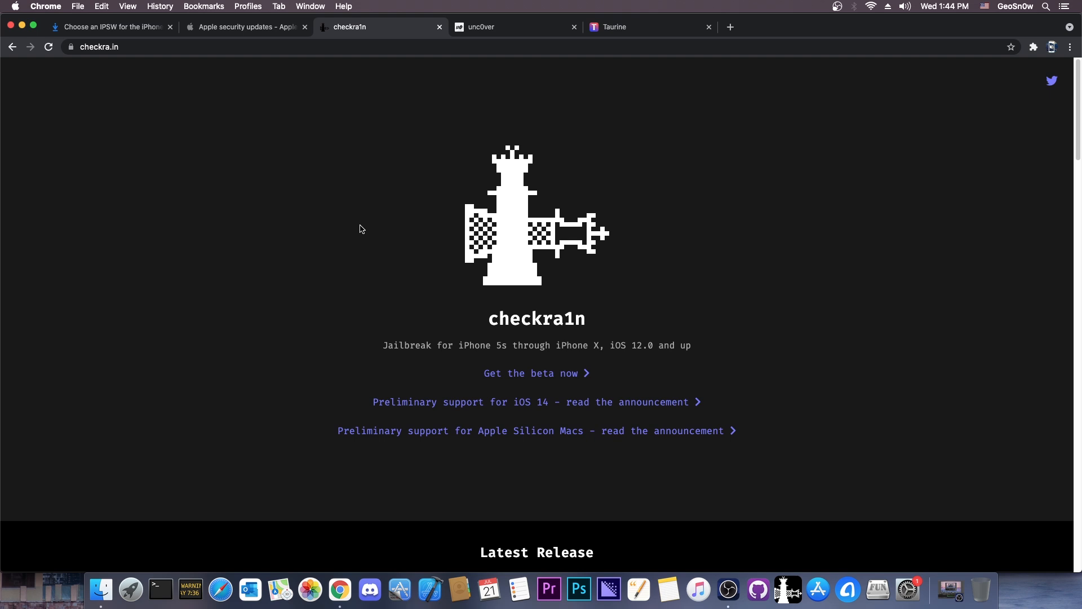
From the full 0.12.4 beta downloads list, download the checkra1n build for macOS
click(90, 48)
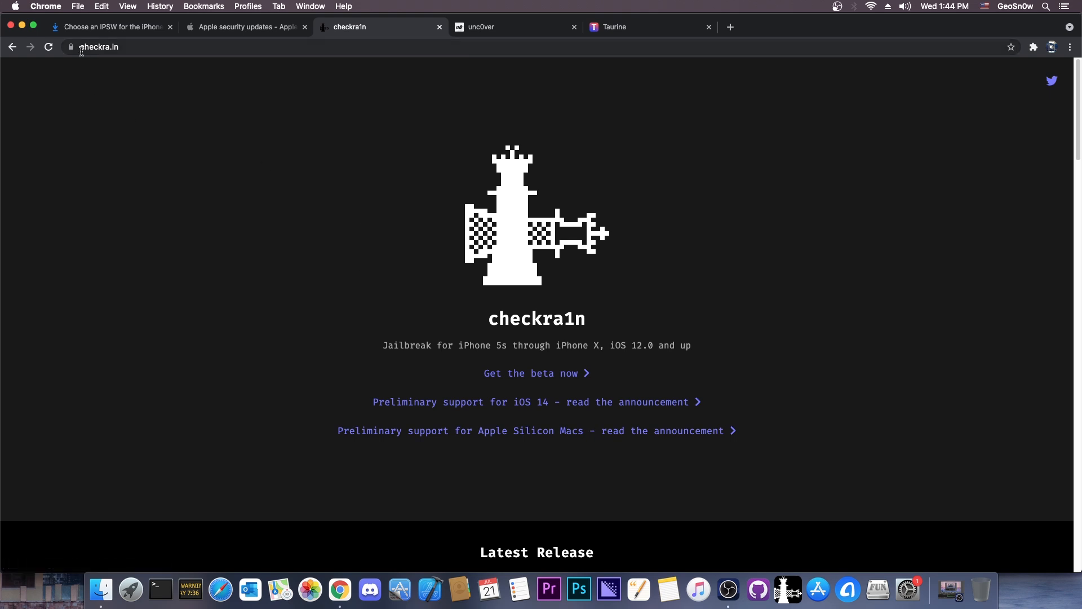
mouse_move(201, 48)
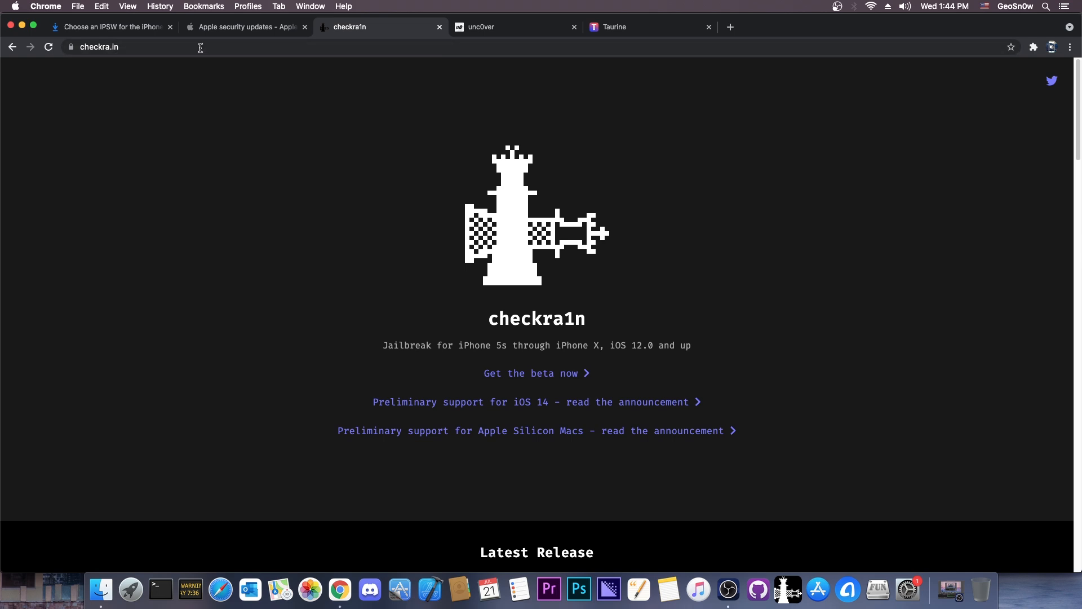
mouse_move(195, 59)
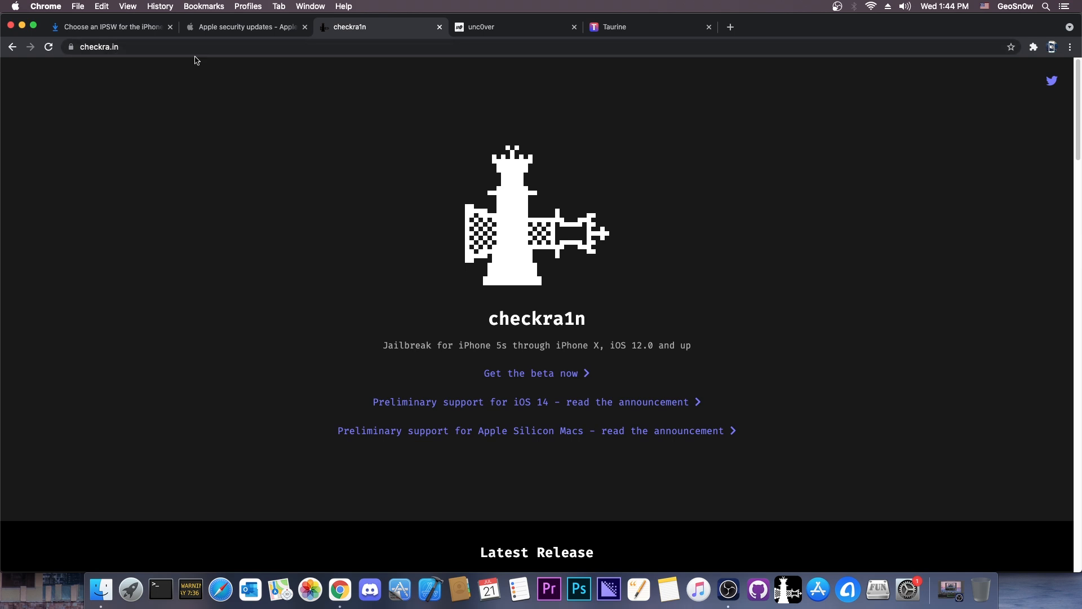
scroll(down, 3)
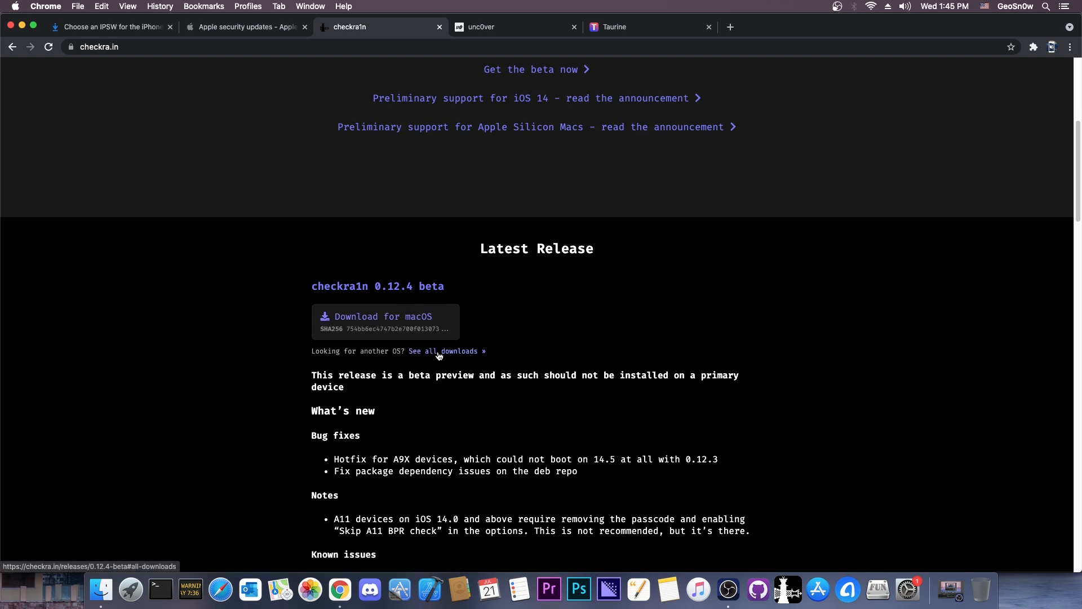
click(444, 352)
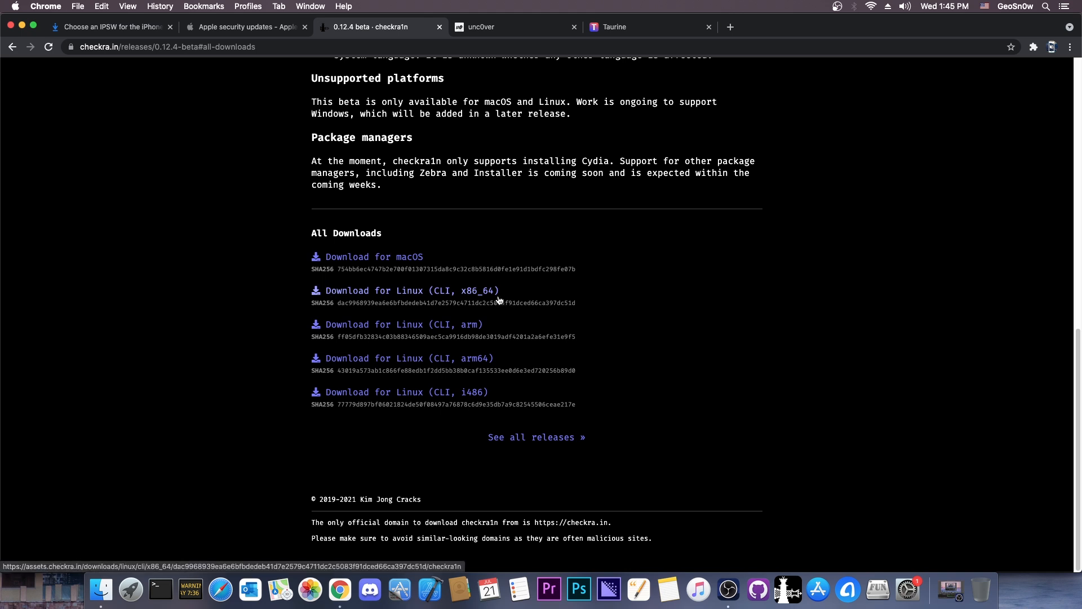
mouse_move(493, 298)
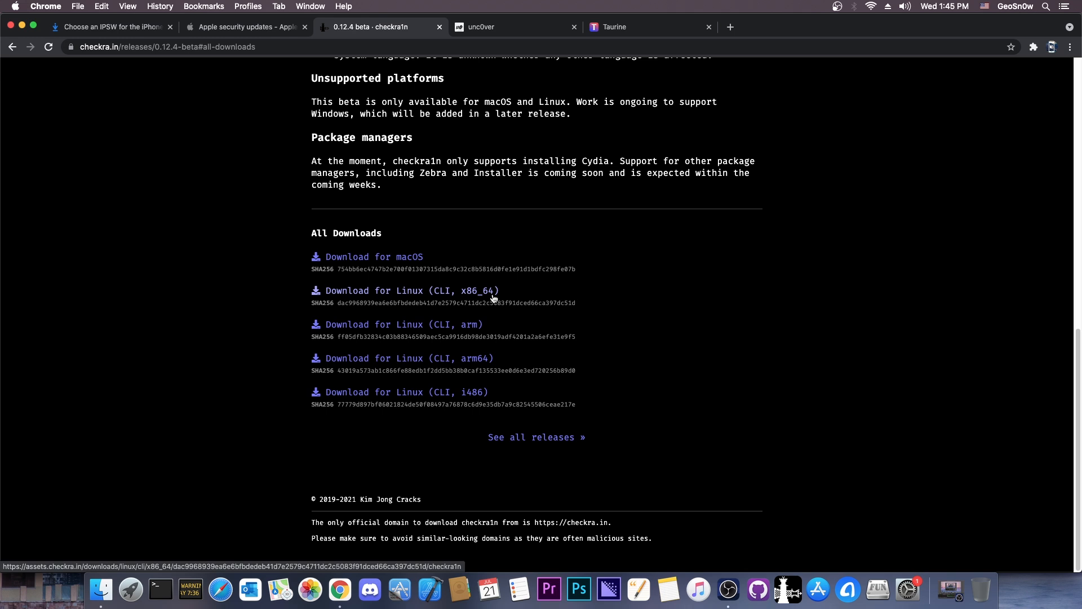
mouse_move(465, 359)
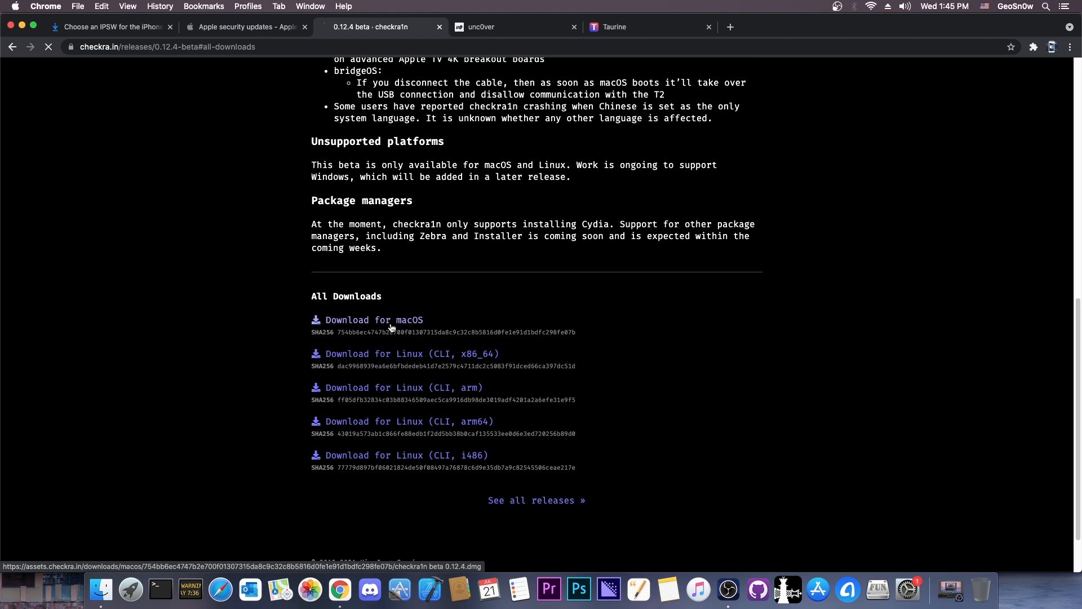
click(373, 320)
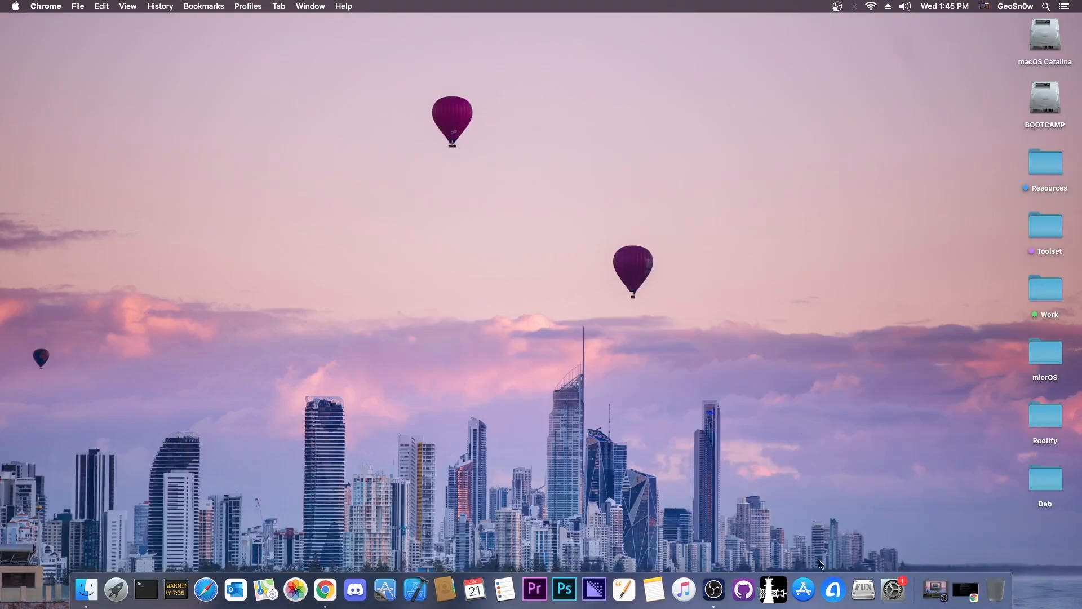
Launch the downloaded checkra1n 0.12.4 app and position its window
click(772, 592)
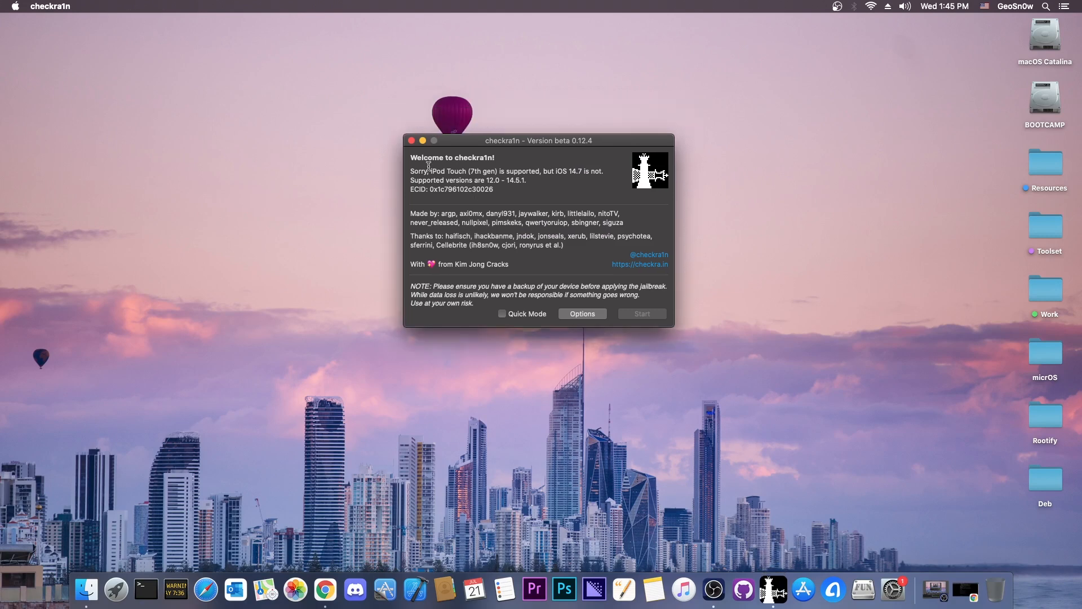
drag(446, 180, 500, 180)
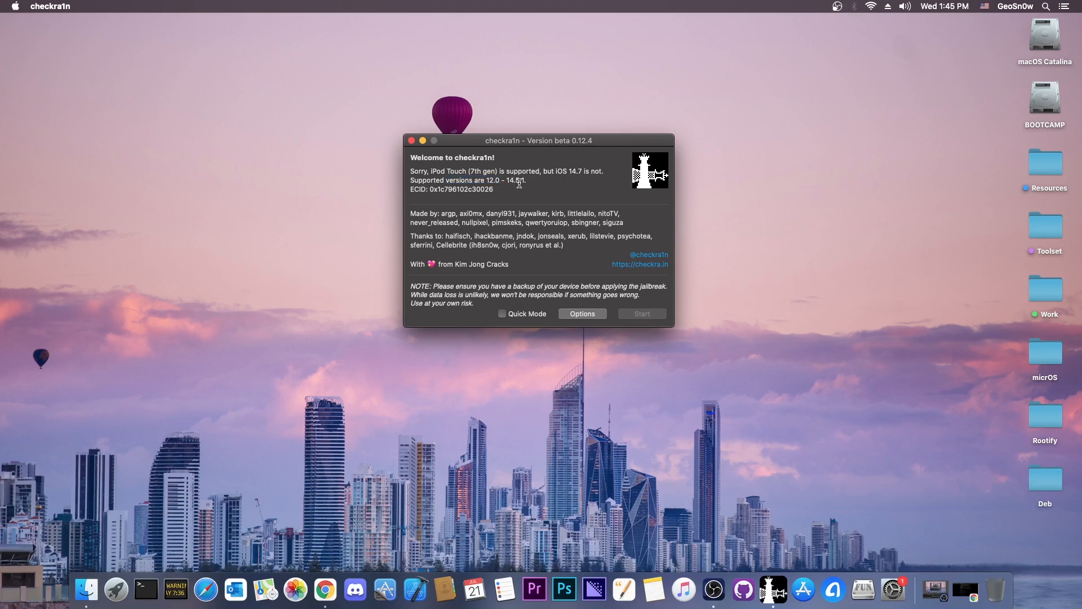
drag(538, 139, 538, 165)
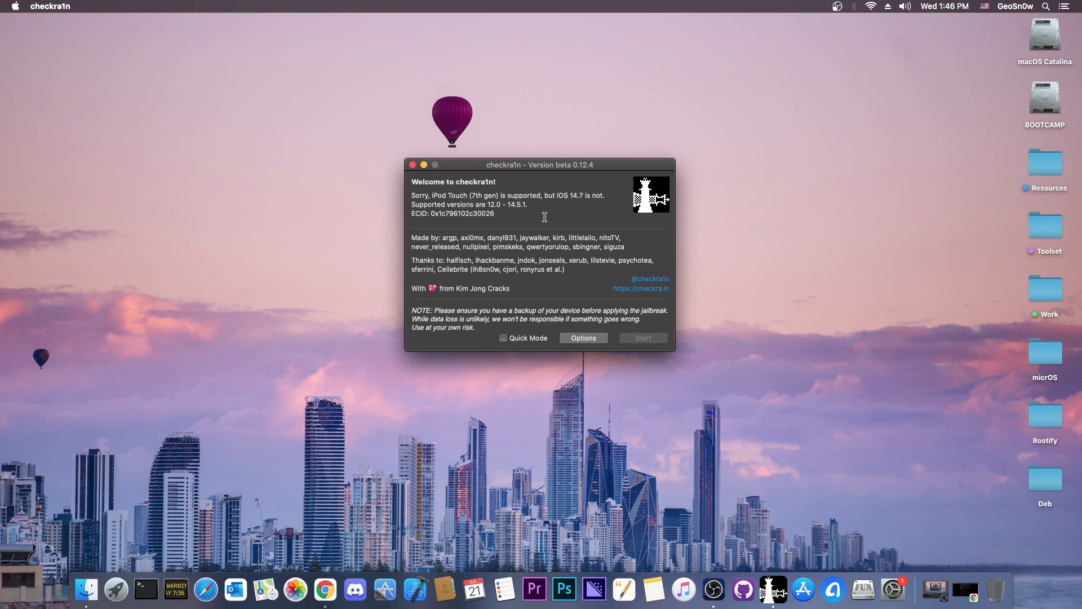
mouse_move(419, 196)
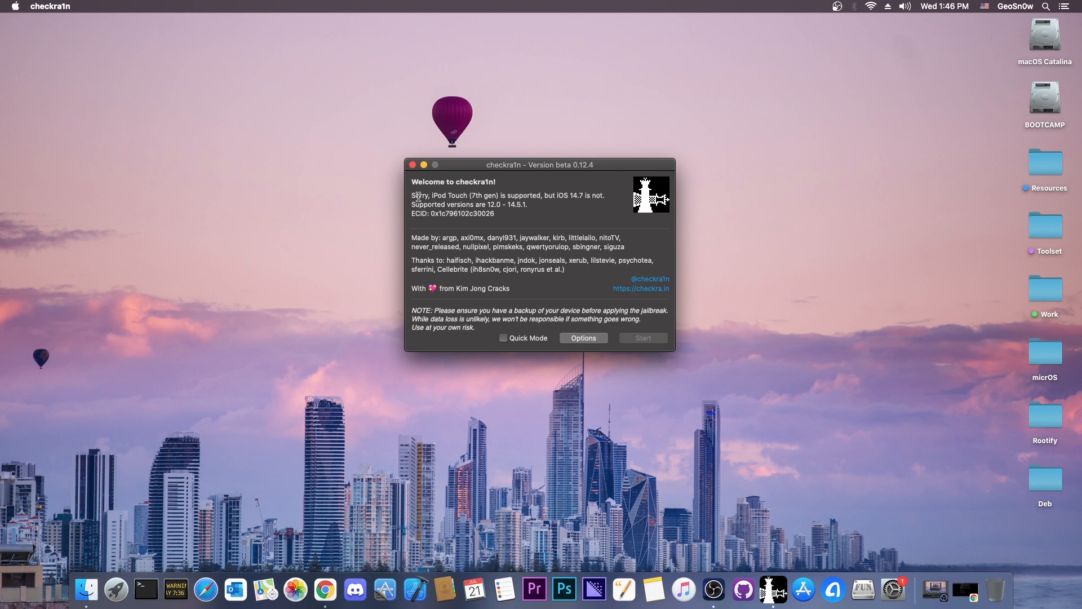
mouse_move(464, 197)
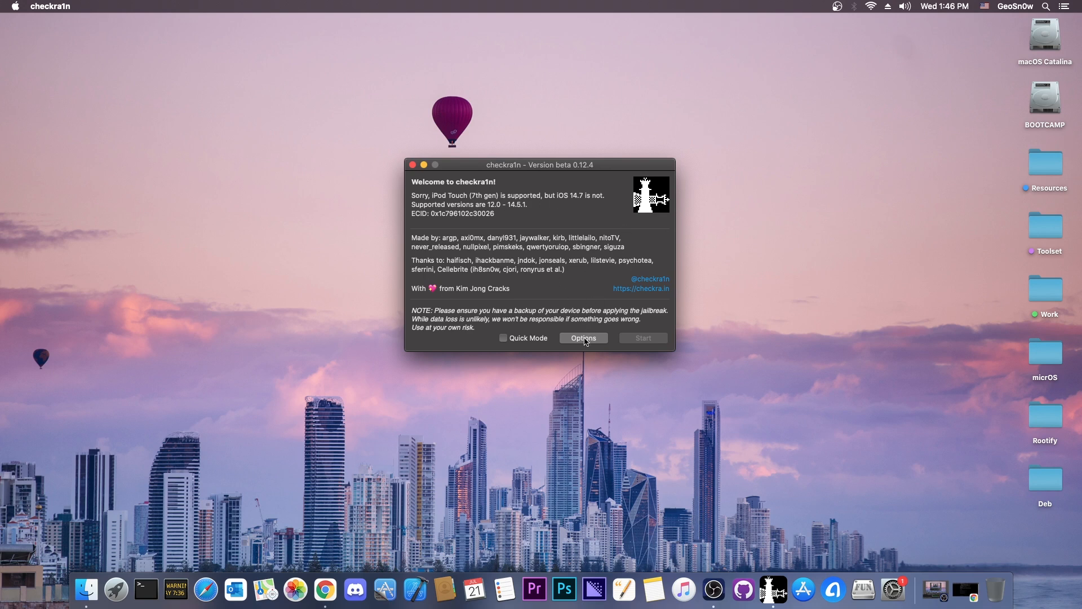
In Options, enable untested iOS/iPadOS/tvOS versions and Skip A11 BPR check, then go back
click(584, 338)
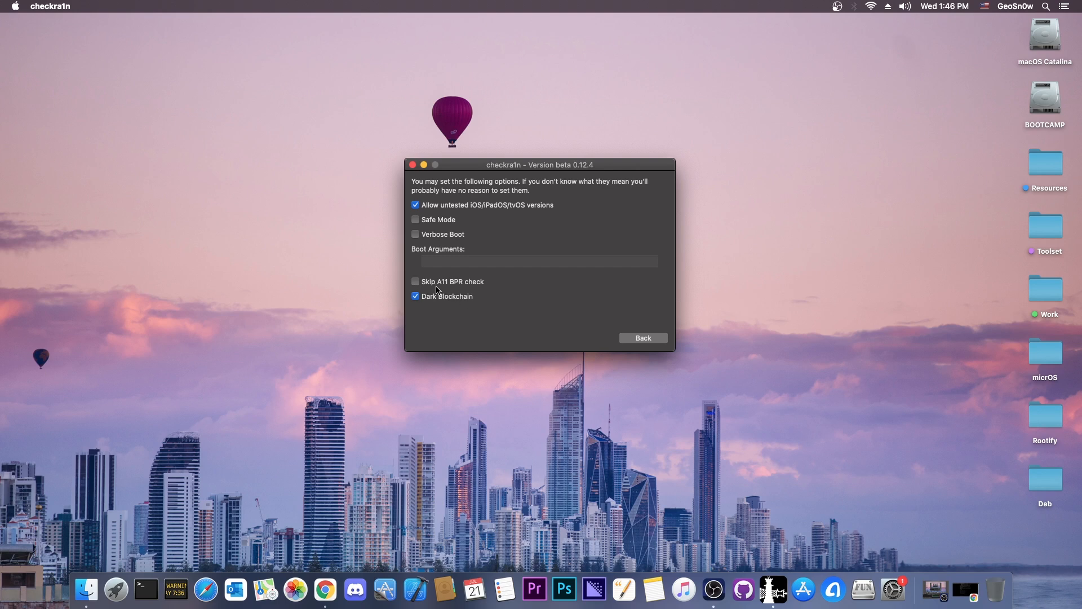
click(414, 282)
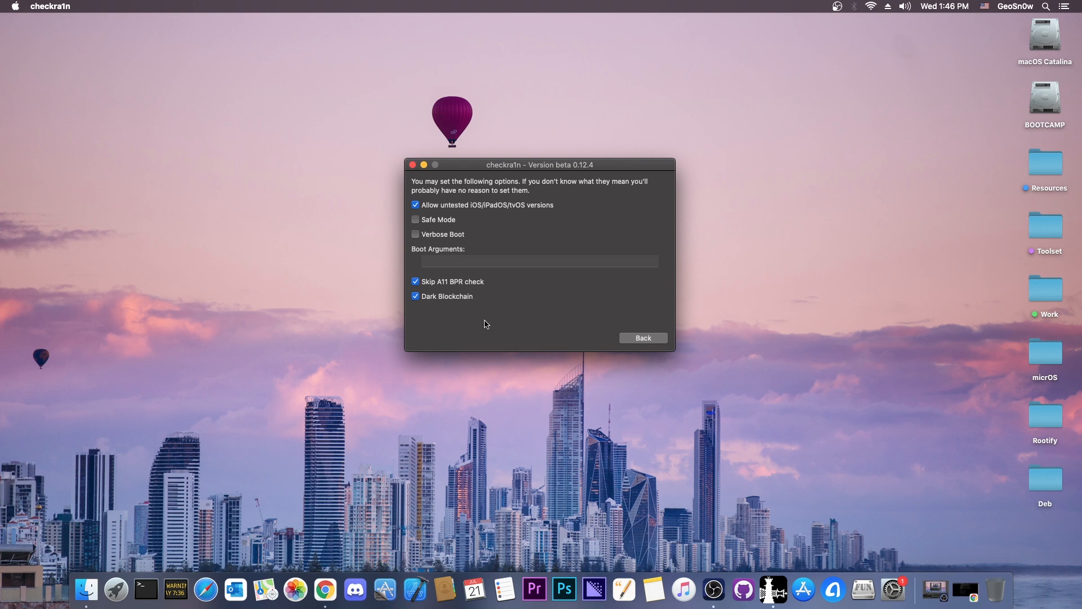
click(642, 338)
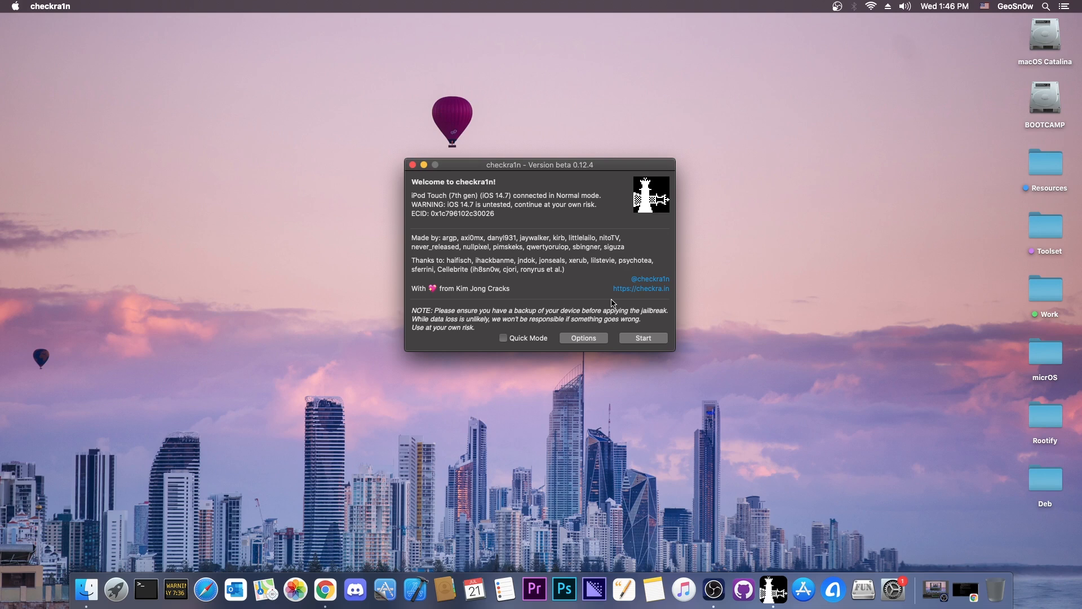
mouse_move(601, 298)
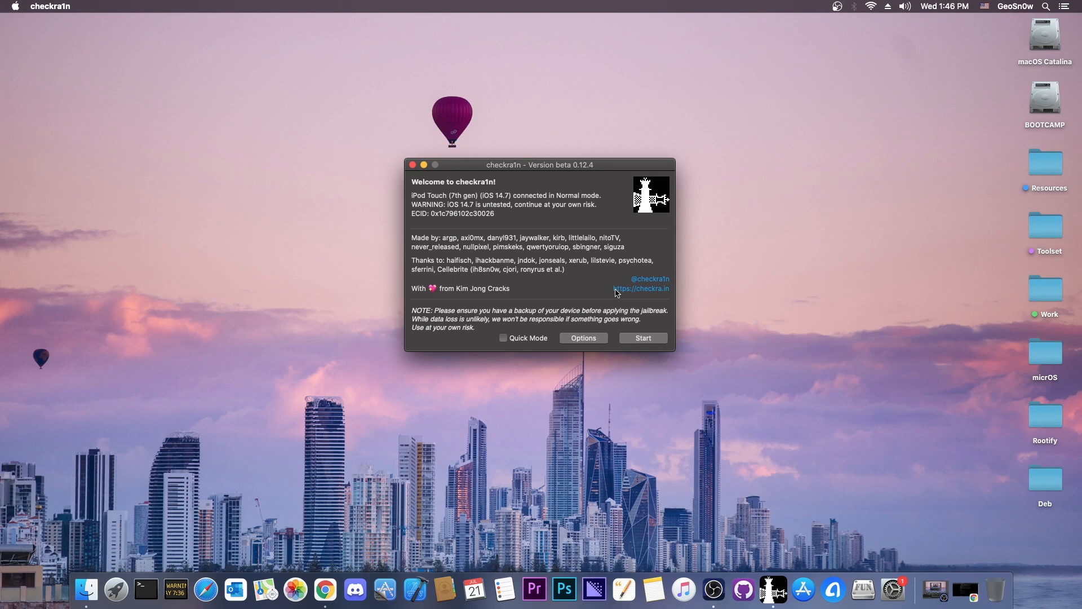
mouse_move(440, 212)
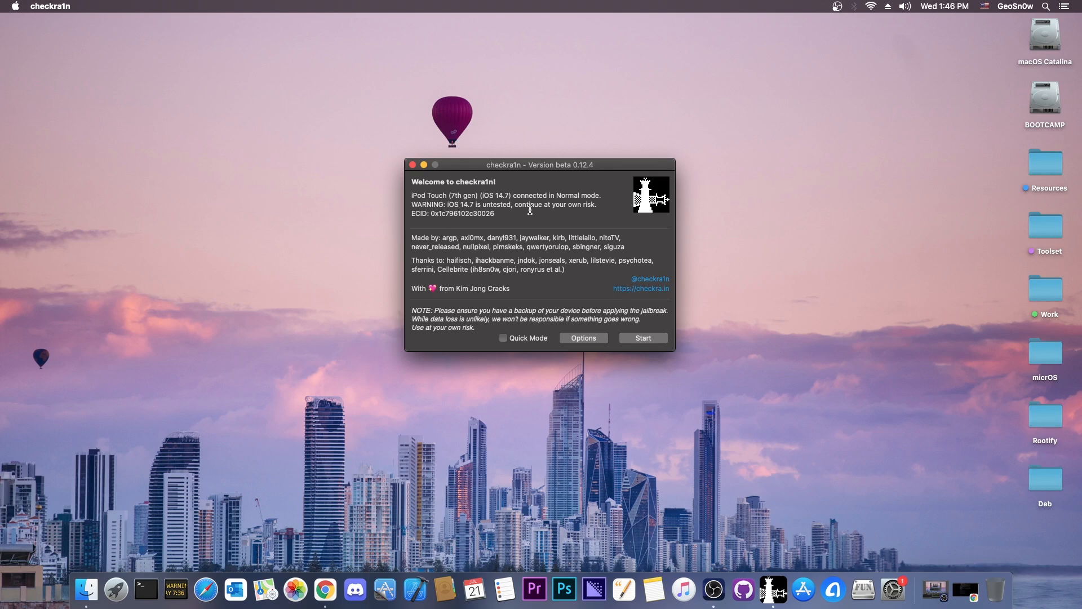
mouse_move(612, 327)
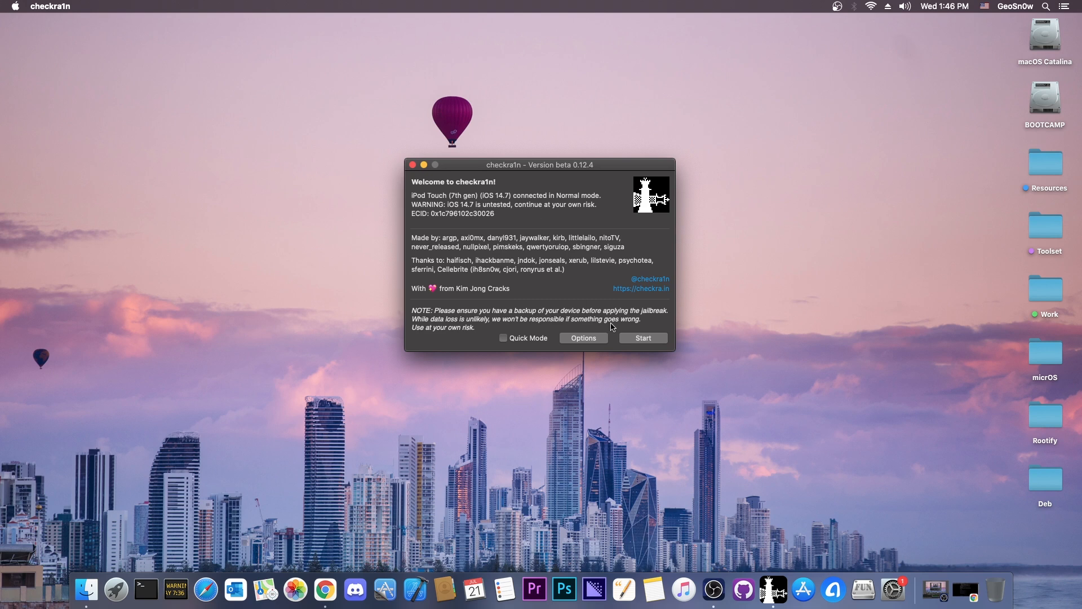
Start the jailbreak and accept the untested OS version warning, sending the iPod into recovery mode
click(643, 338)
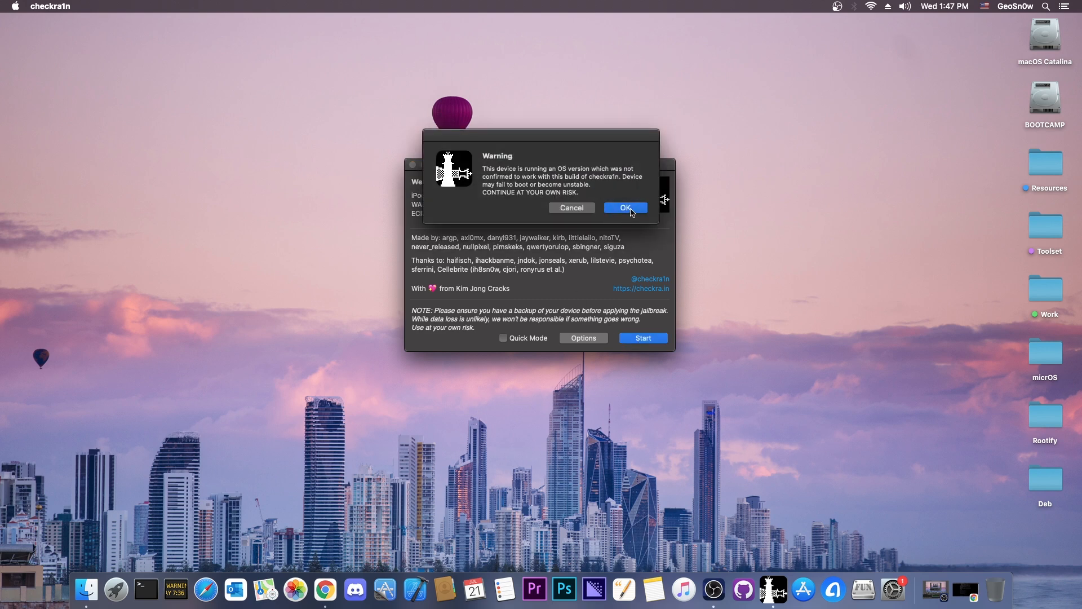
click(624, 207)
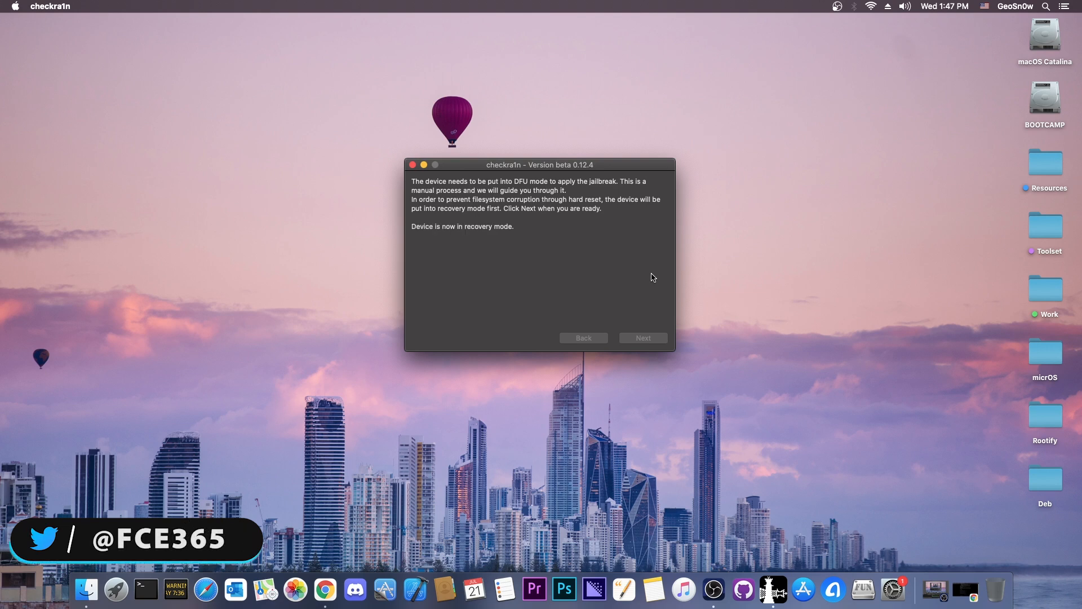
Proceed to the DFU-mode instructions and start the button-holding countdown
click(642, 338)
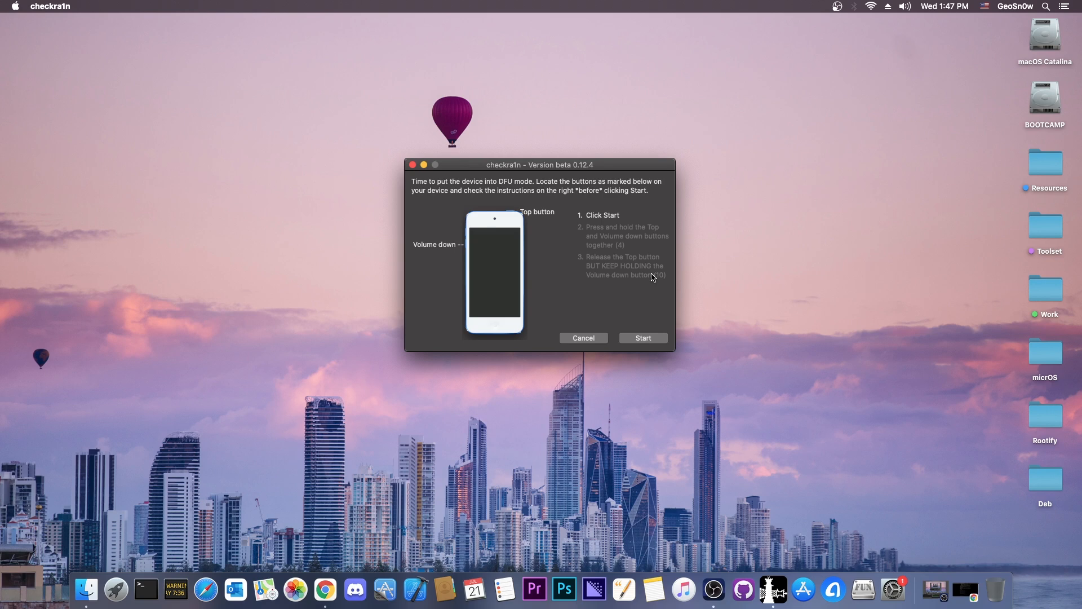
mouse_move(493, 240)
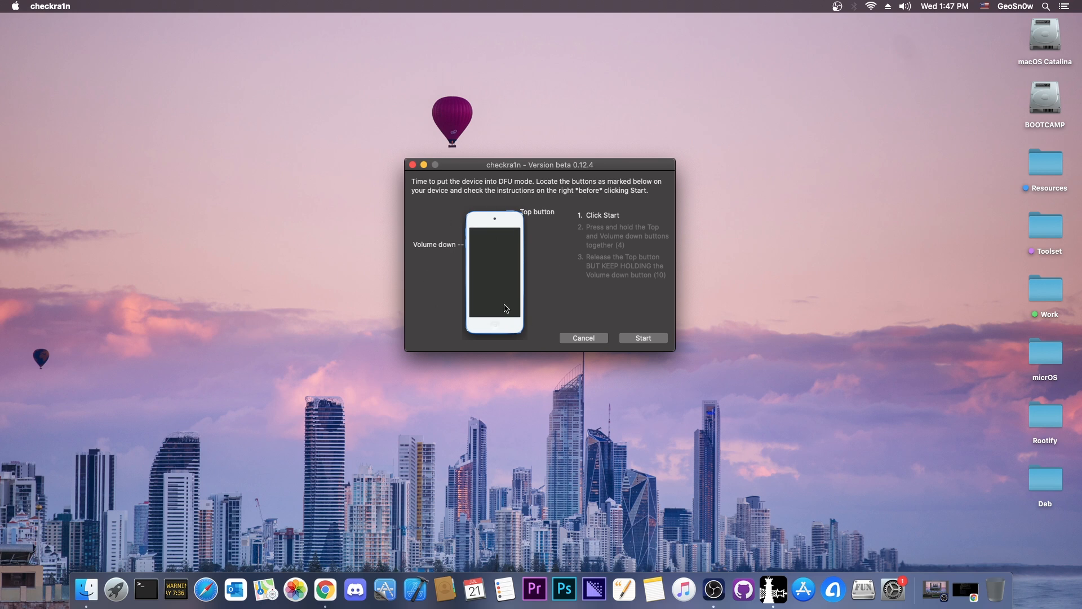
mouse_move(505, 257)
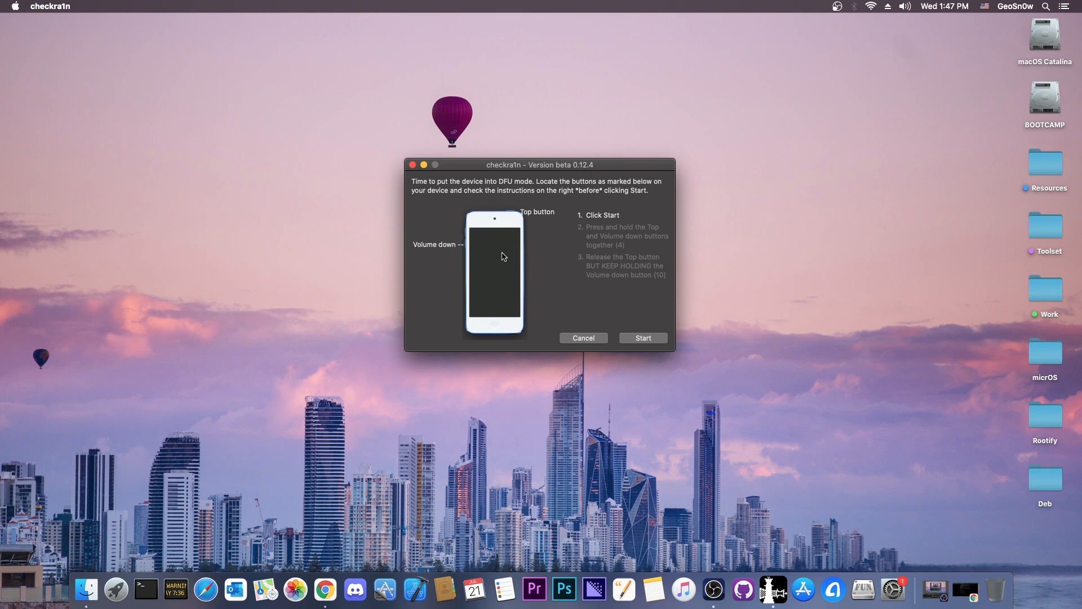
mouse_move(476, 264)
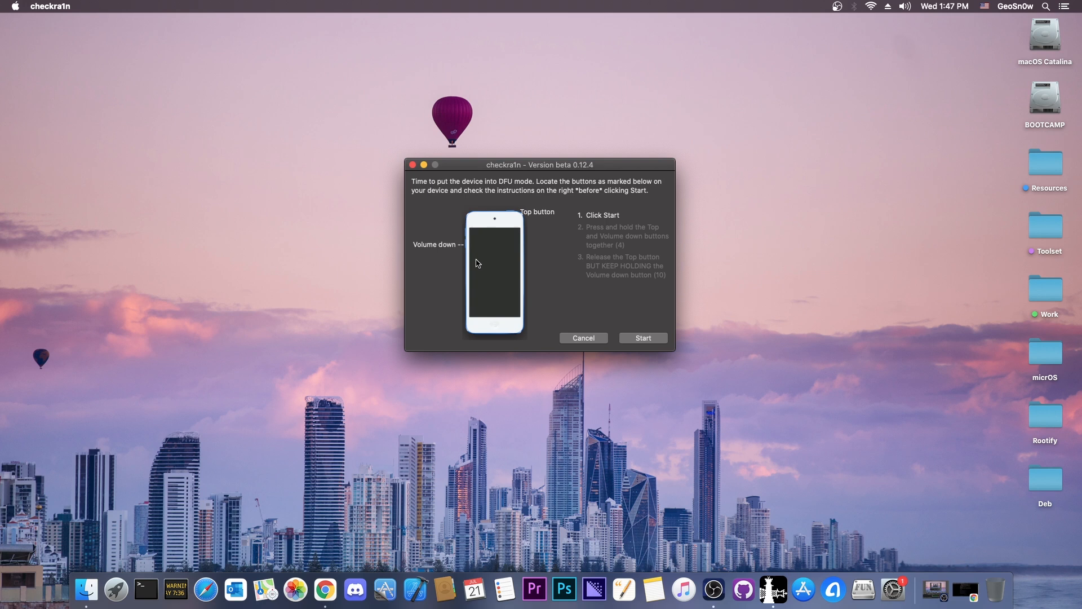
mouse_move(534, 221)
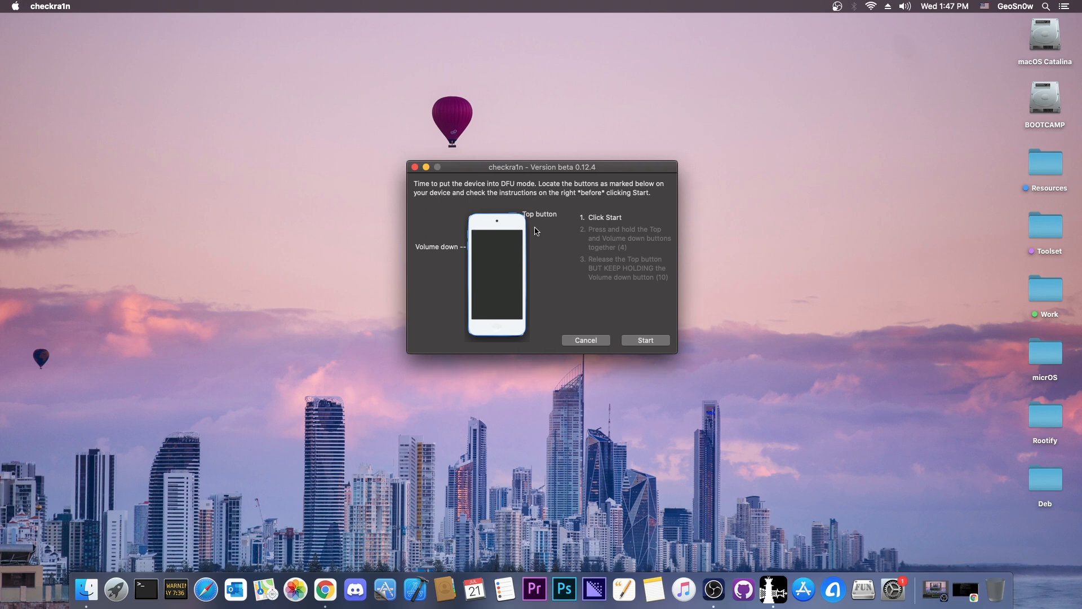
mouse_move(532, 236)
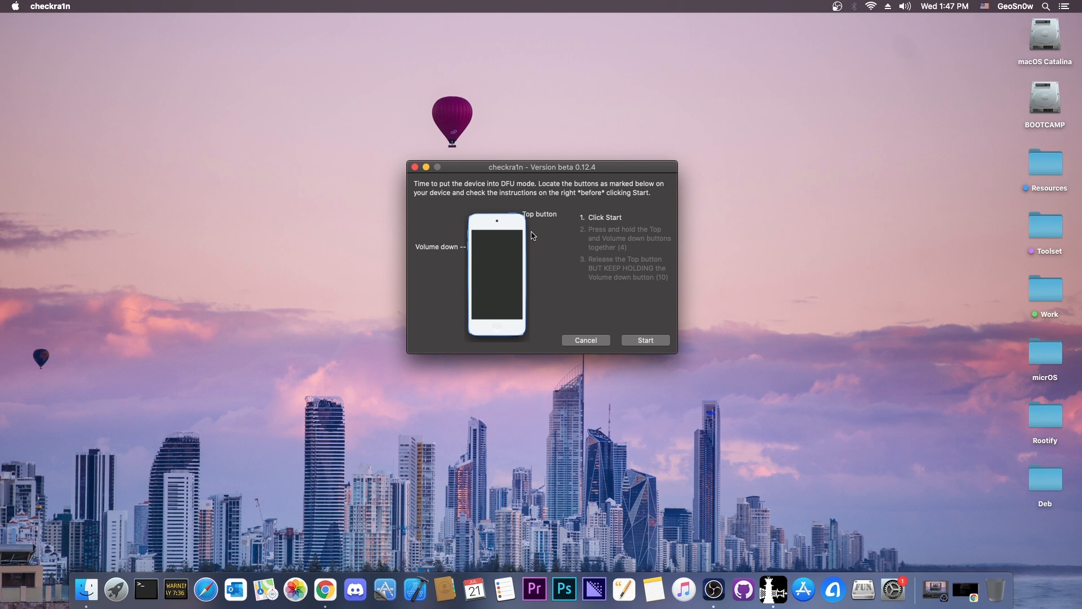
mouse_move(505, 261)
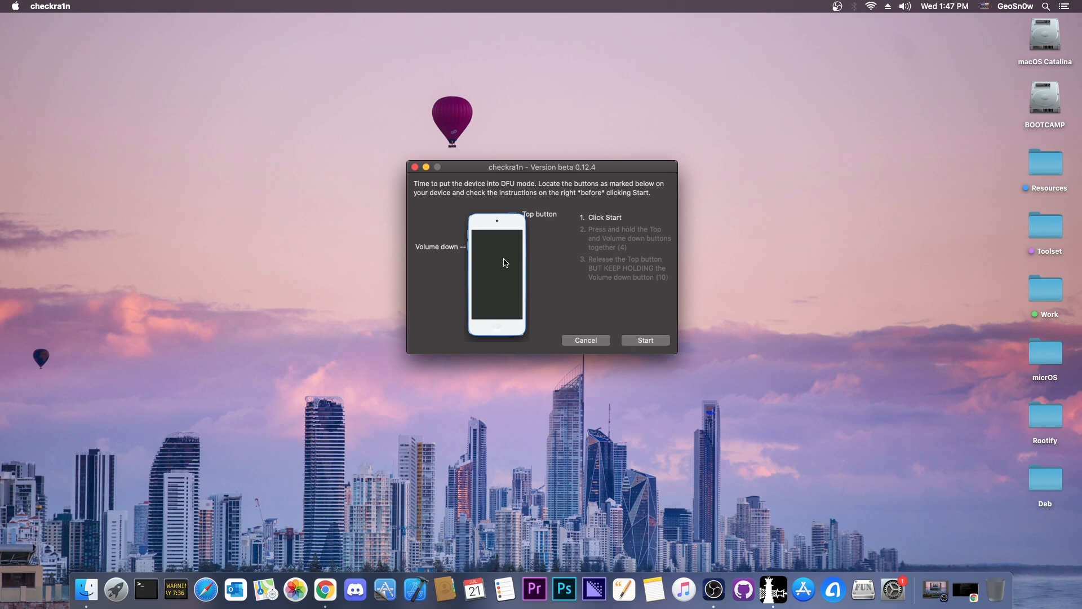
click(645, 340)
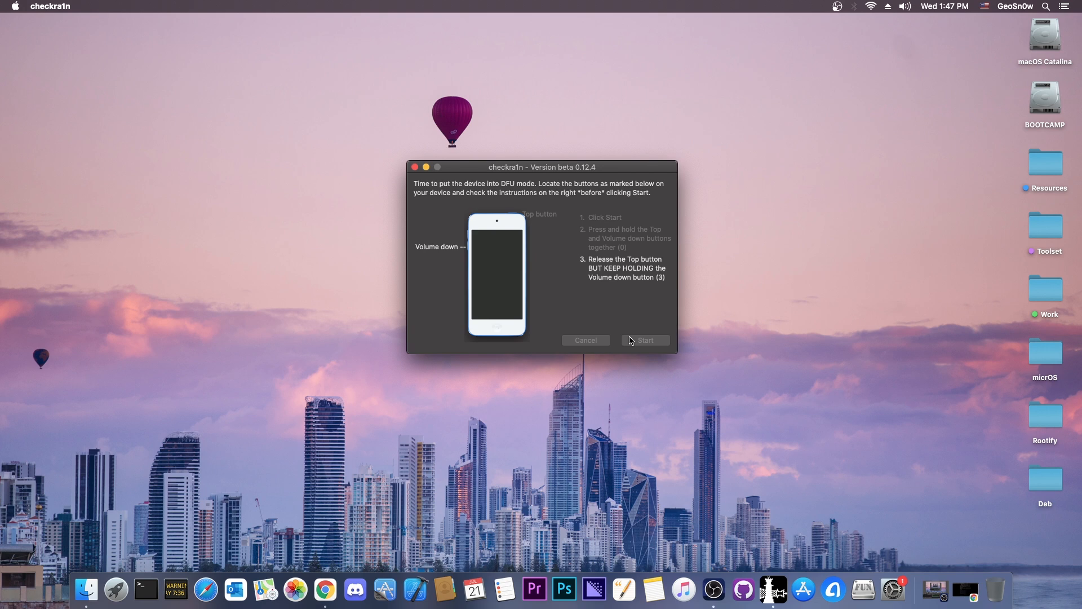
Let the jailbreak install until All Done, then dismiss the finished run with Done
click(644, 341)
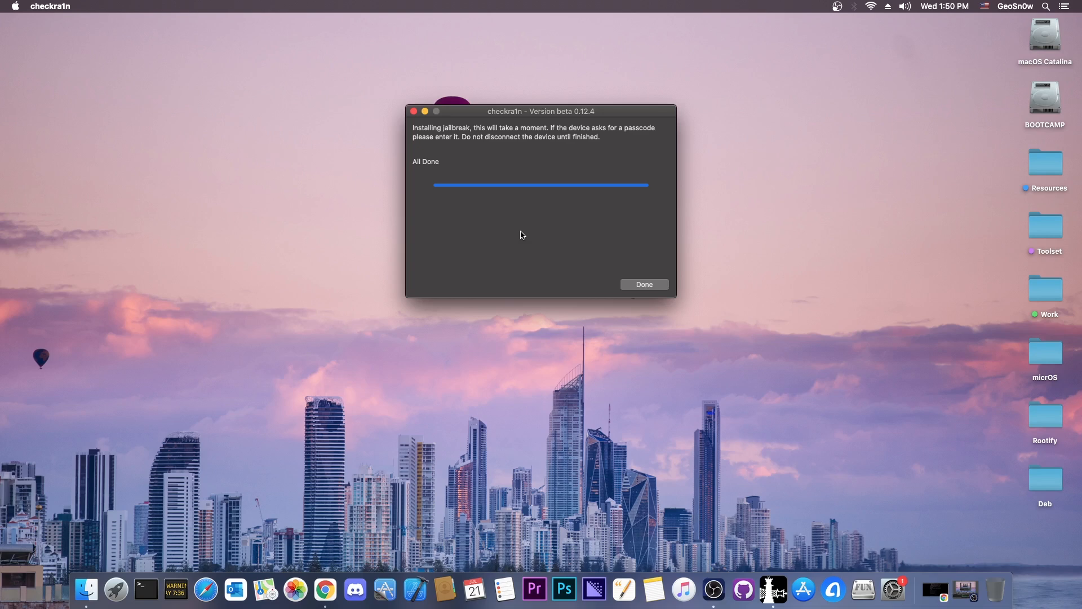
click(644, 284)
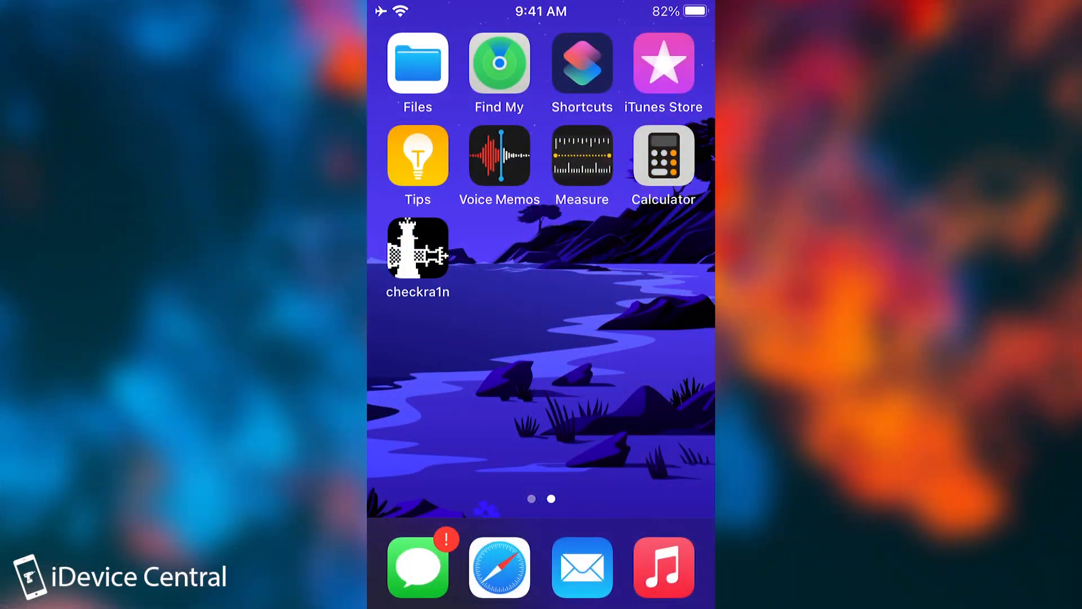
On the iPod, launch the checkra1n loader and install Cydia so it appears on the home screen
scroll(right, 3)
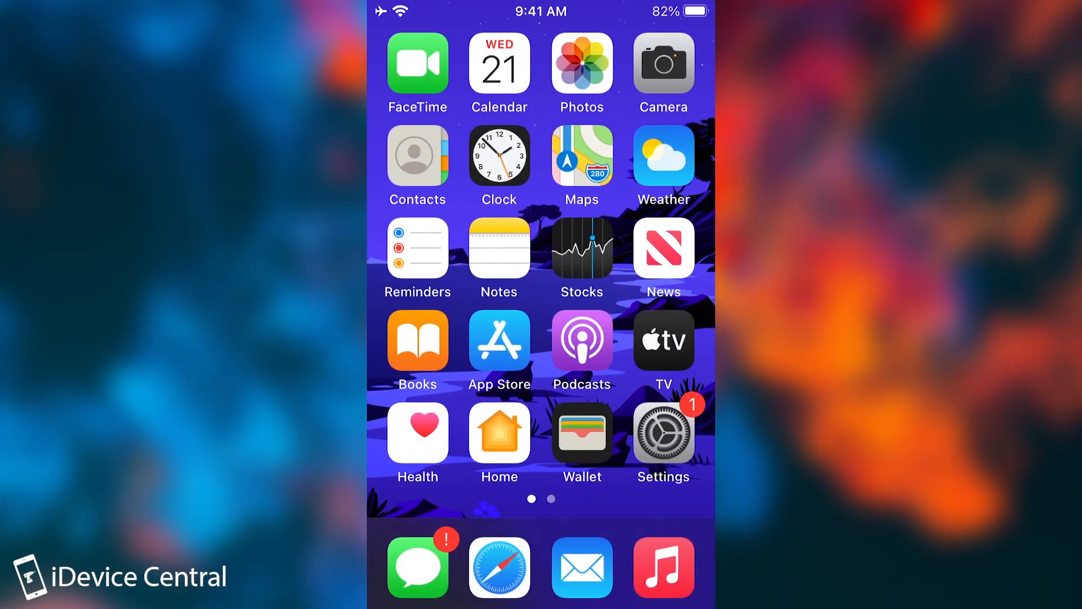
click(663, 433)
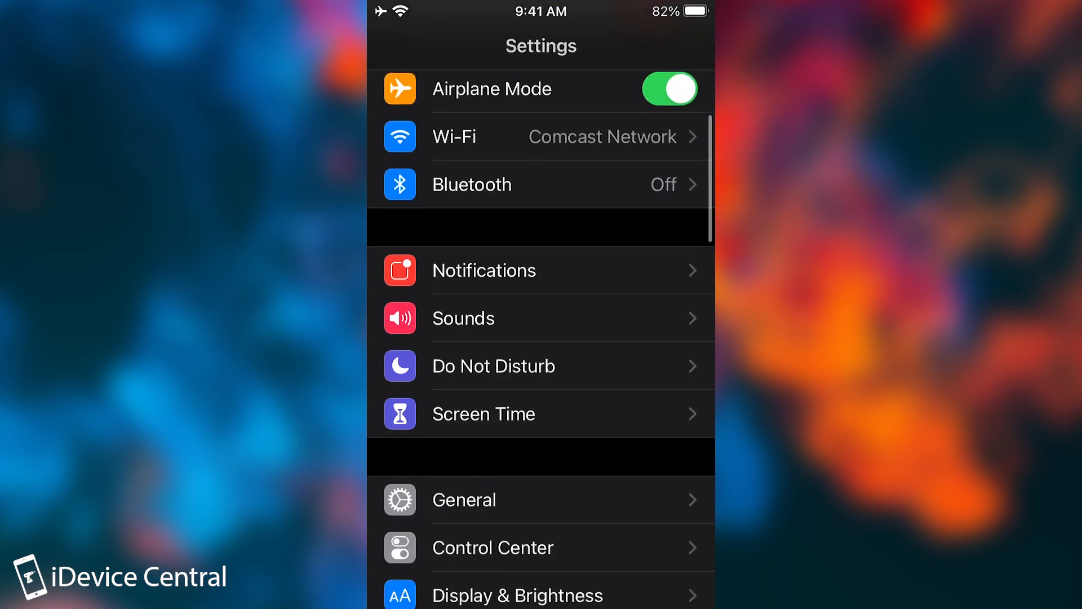
click(463, 499)
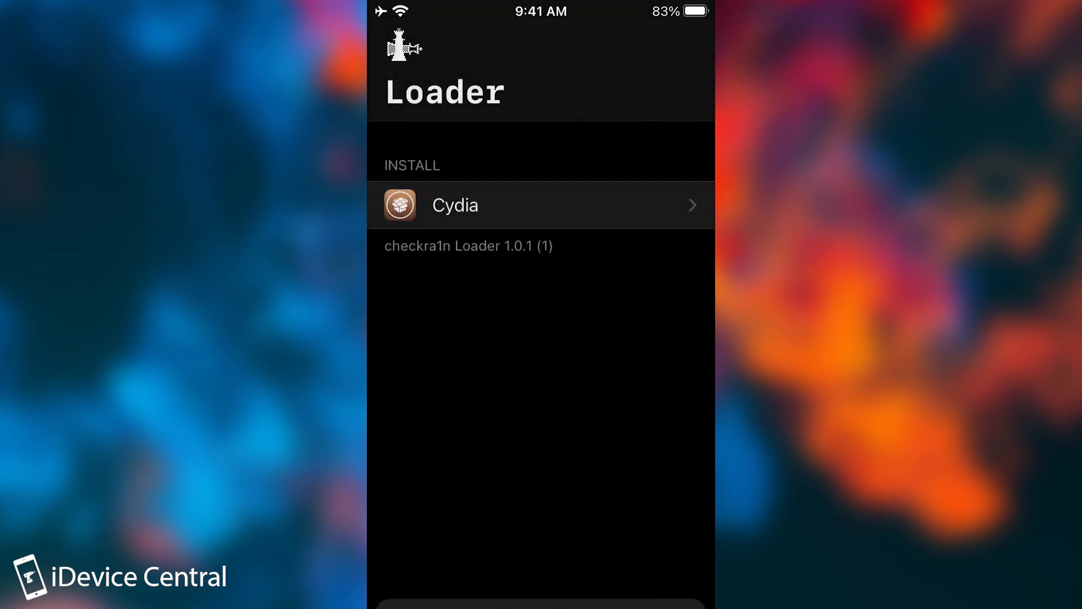
click(540, 205)
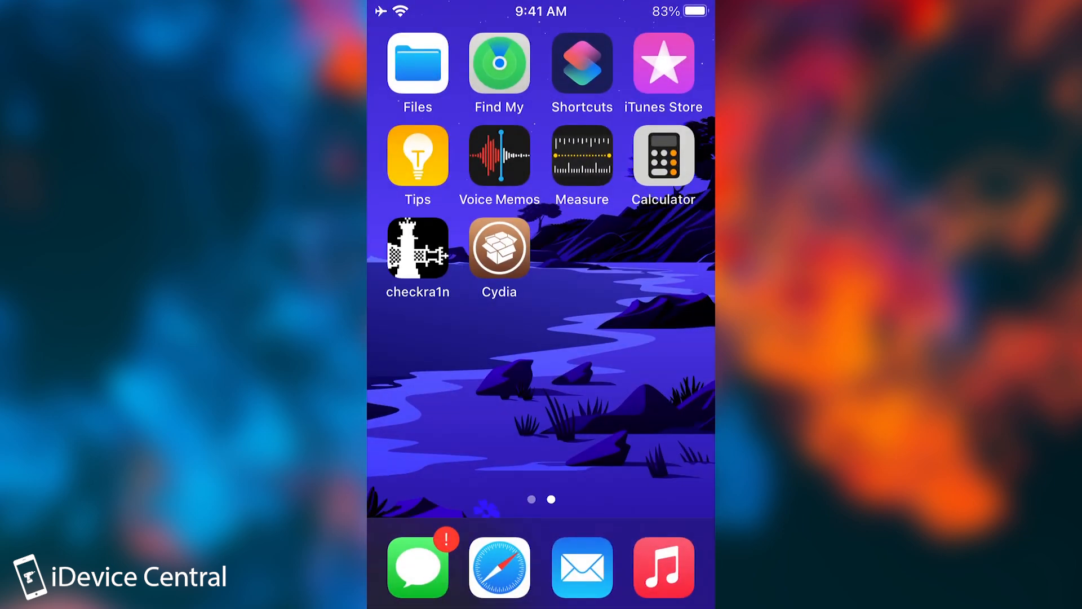
Launch Cydia and complete the Upgrade Essential package update, returning to Cydia
click(499, 249)
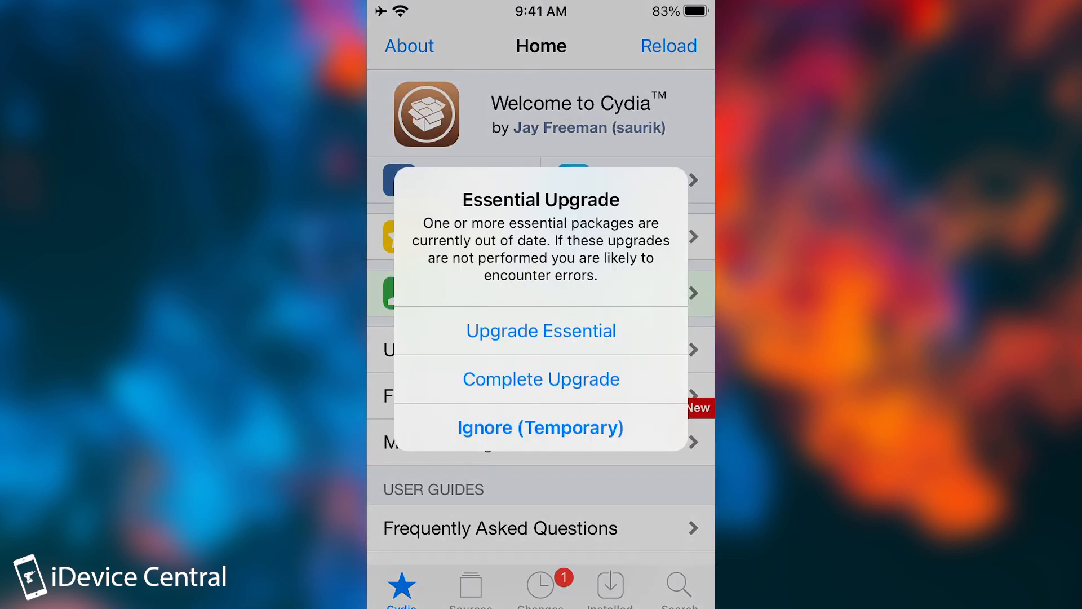
click(541, 332)
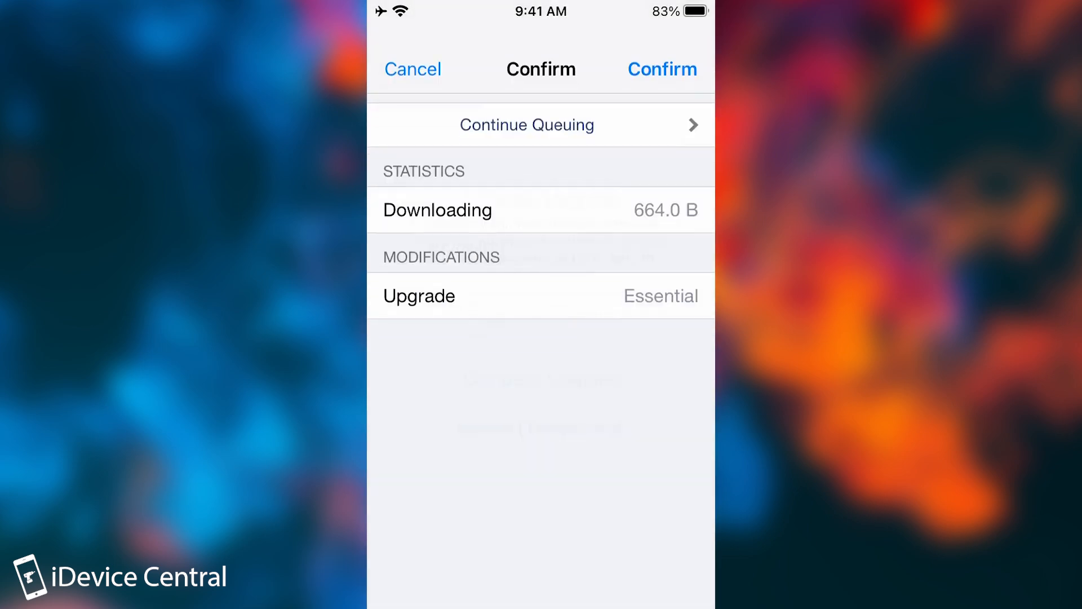
click(663, 69)
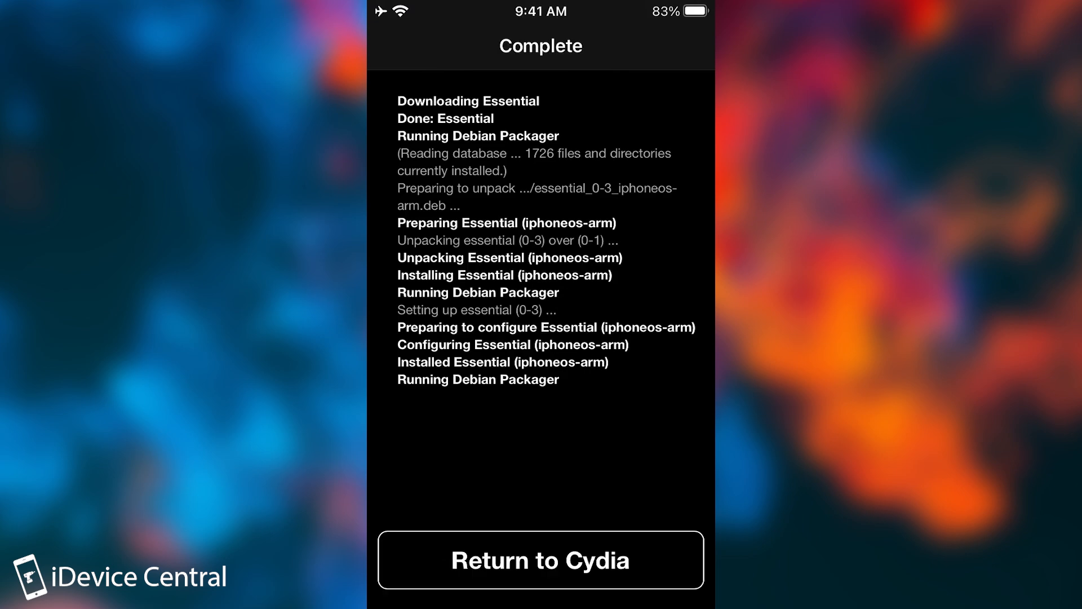
click(538, 559)
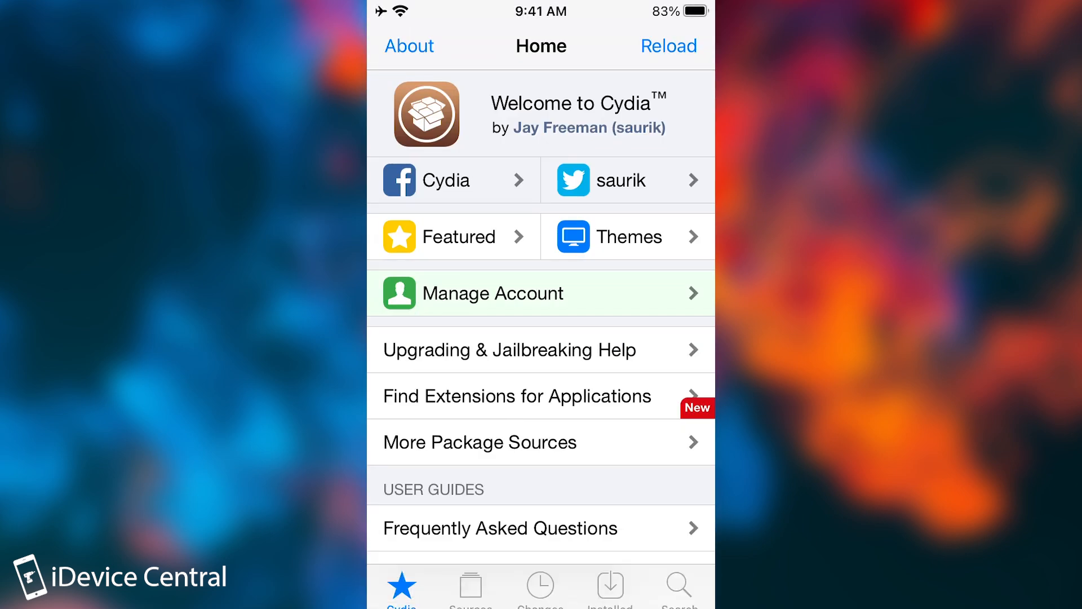
Review Sources and the Installed packages in Expert view, then bring up Search
click(470, 587)
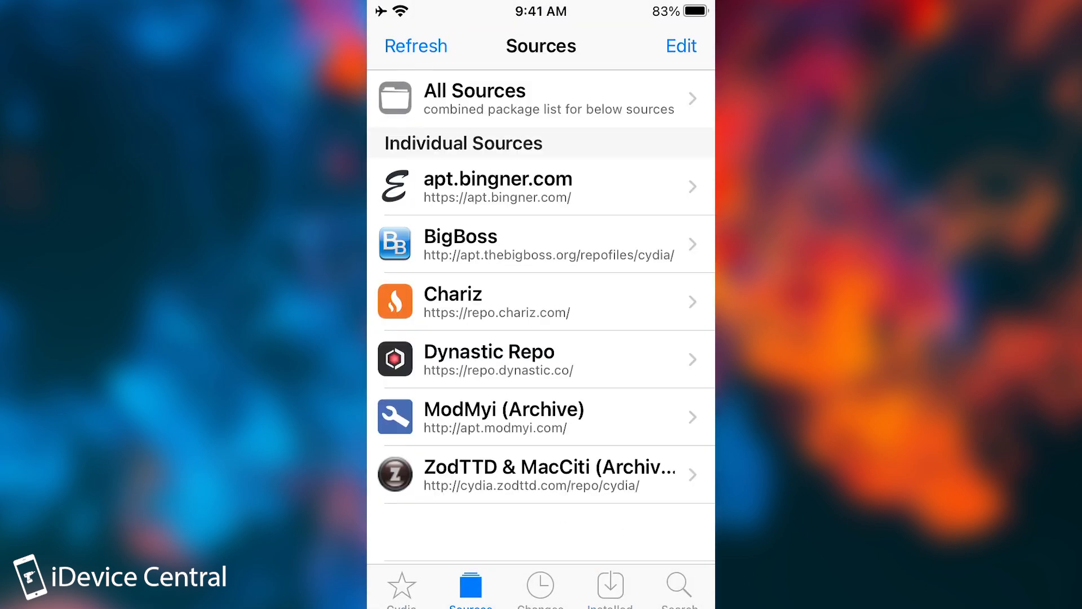
click(610, 592)
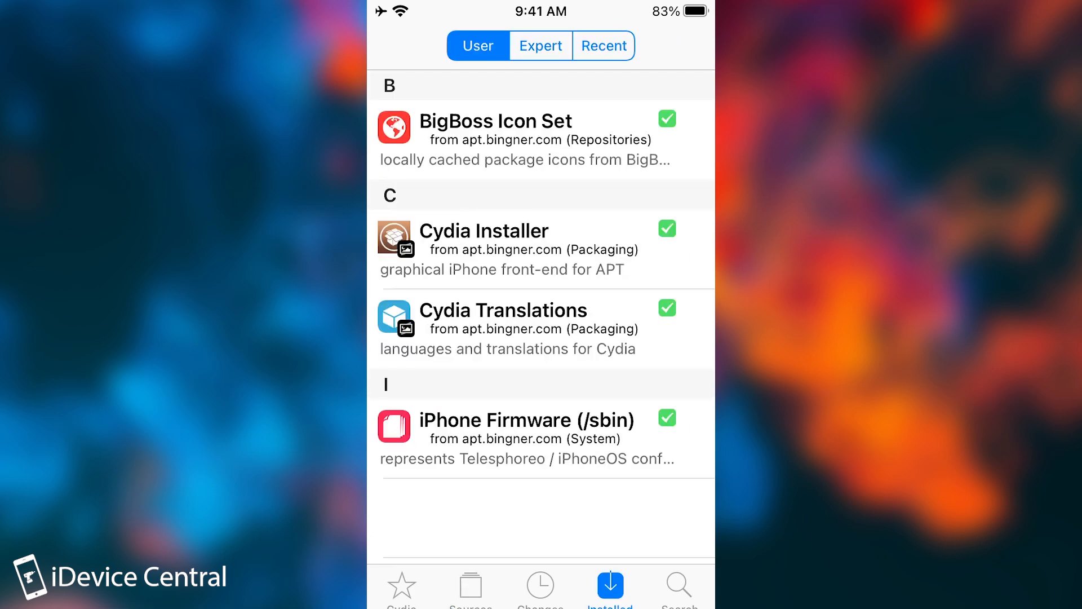
click(541, 45)
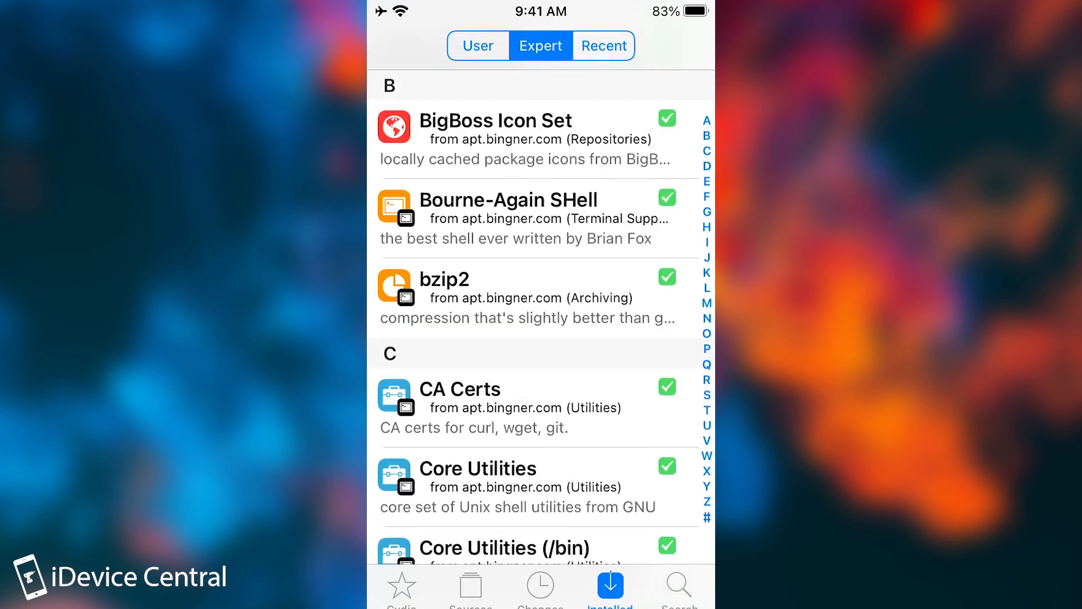
click(674, 585)
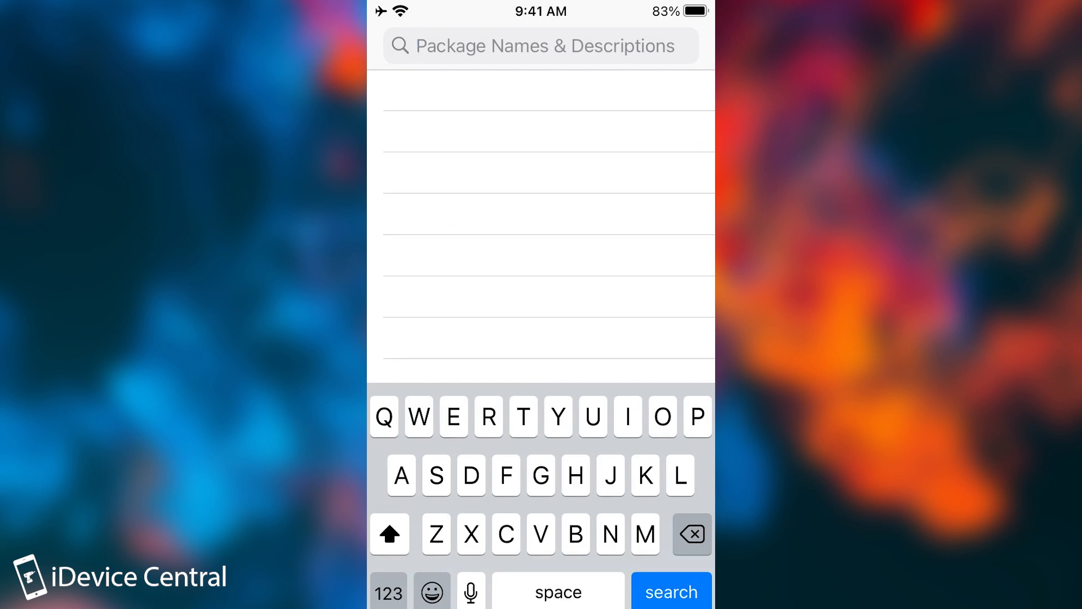
Search for 'Filza' and install Filza File Manager, returning to Cydia afterwards
text(Filza)
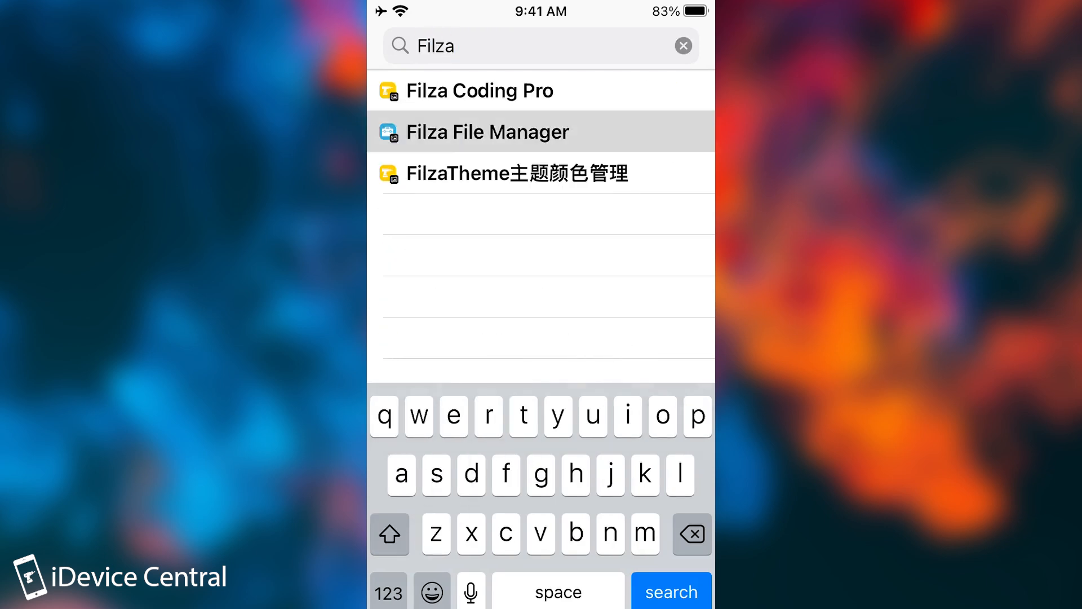
click(486, 131)
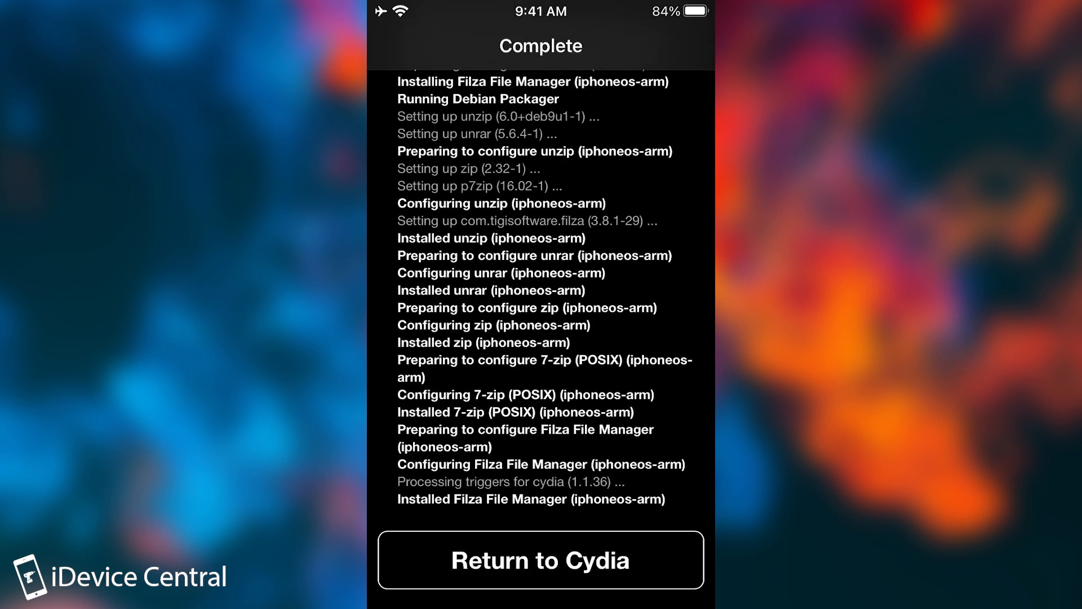
click(538, 560)
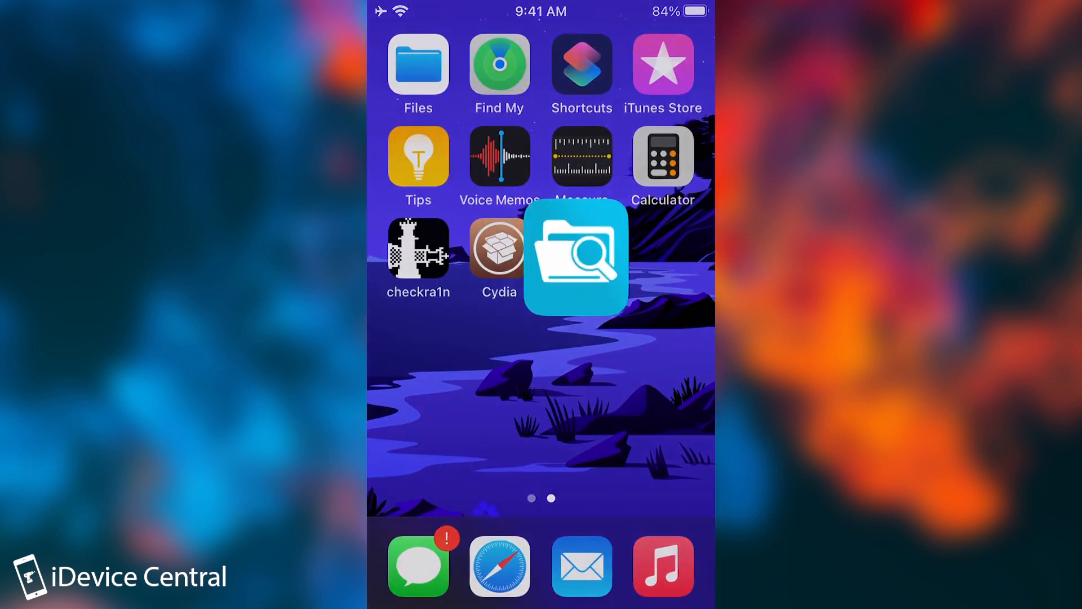
Go back to the home screen and reopen the checkra1n Loader app
click(574, 260)
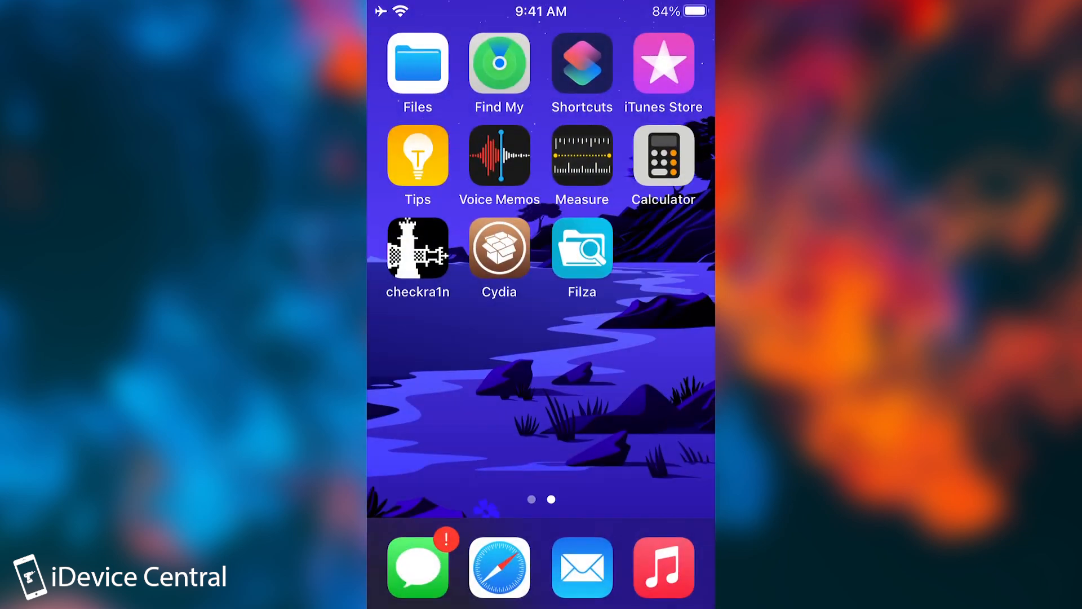
click(417, 248)
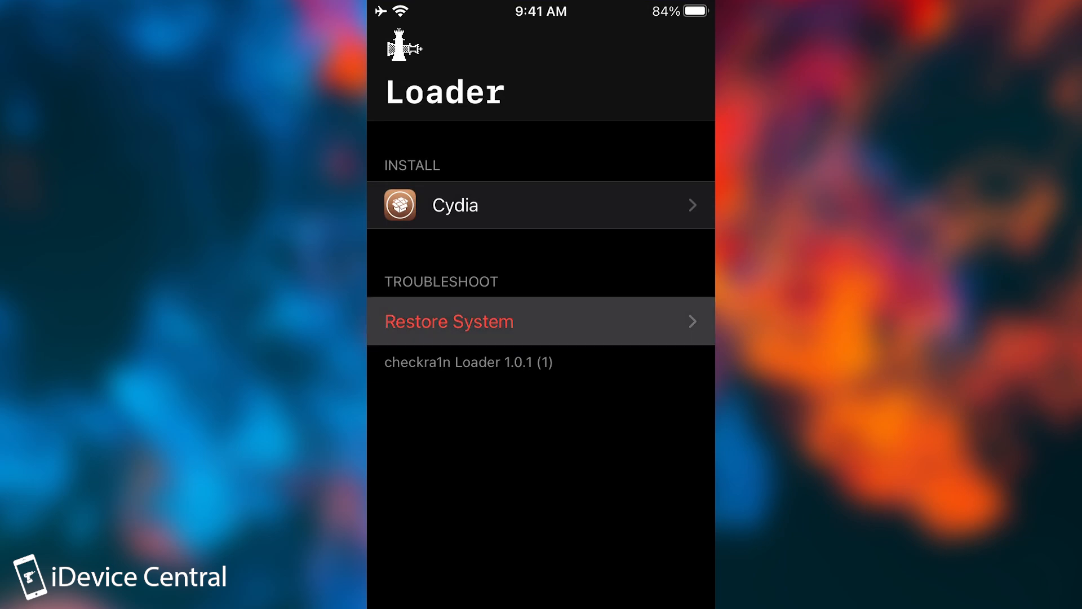
click(449, 320)
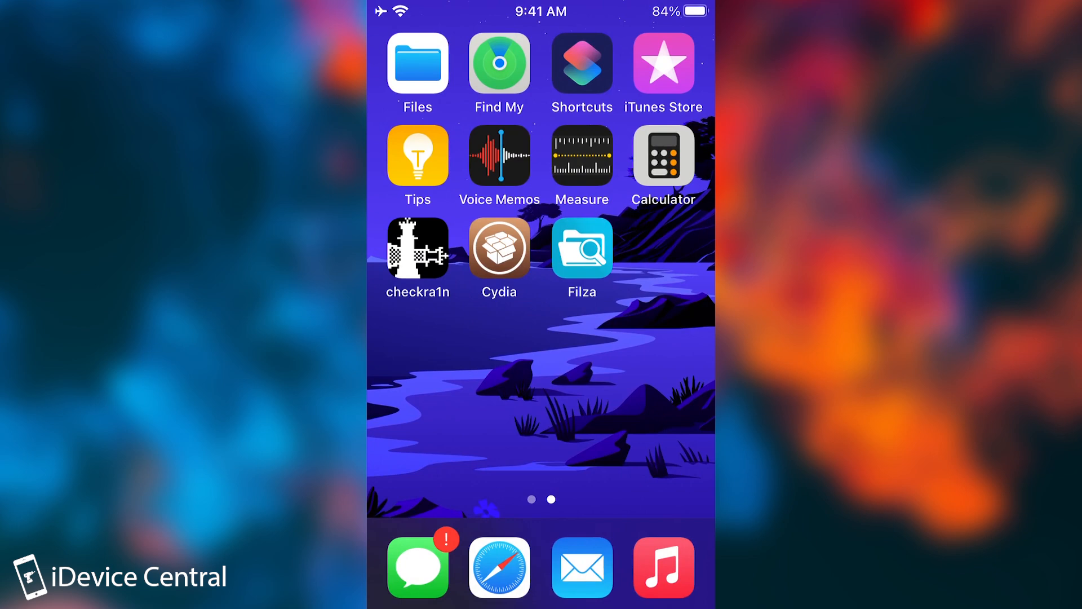
scroll(right, 3)
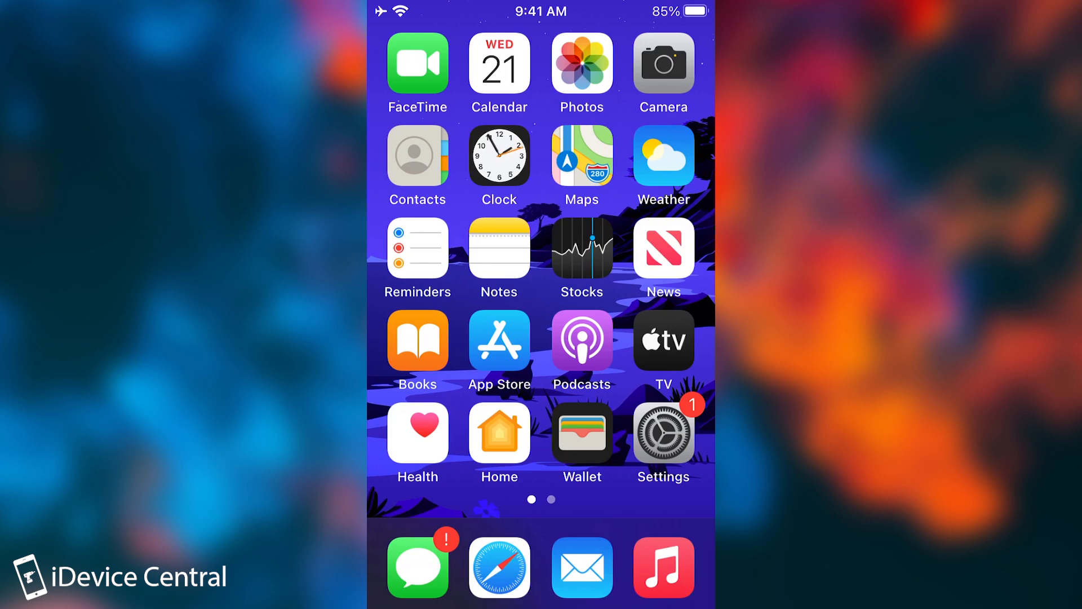
scroll(left, 3)
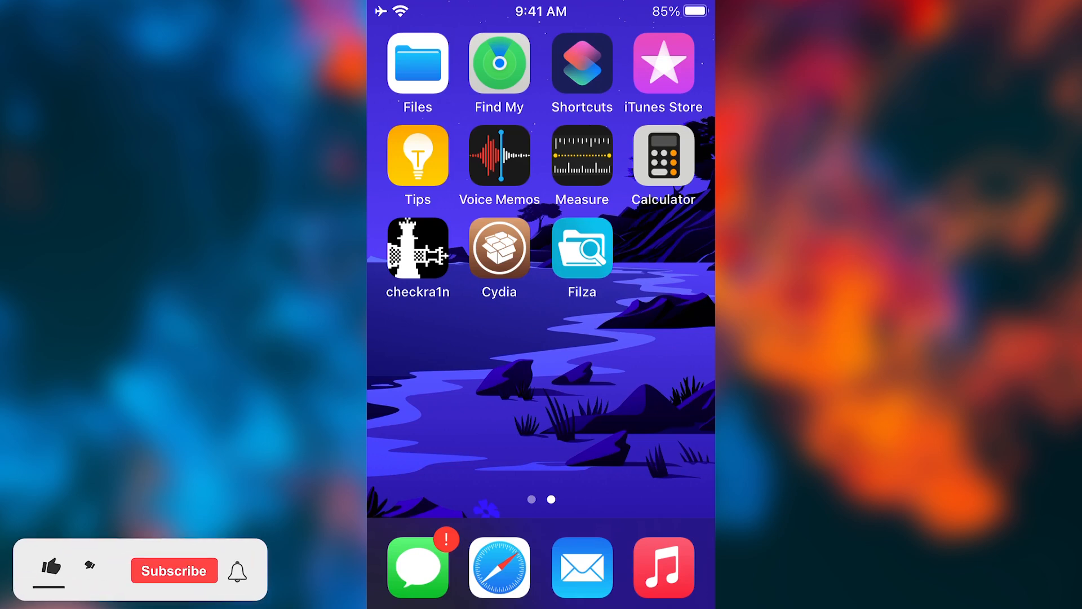
click(39, 572)
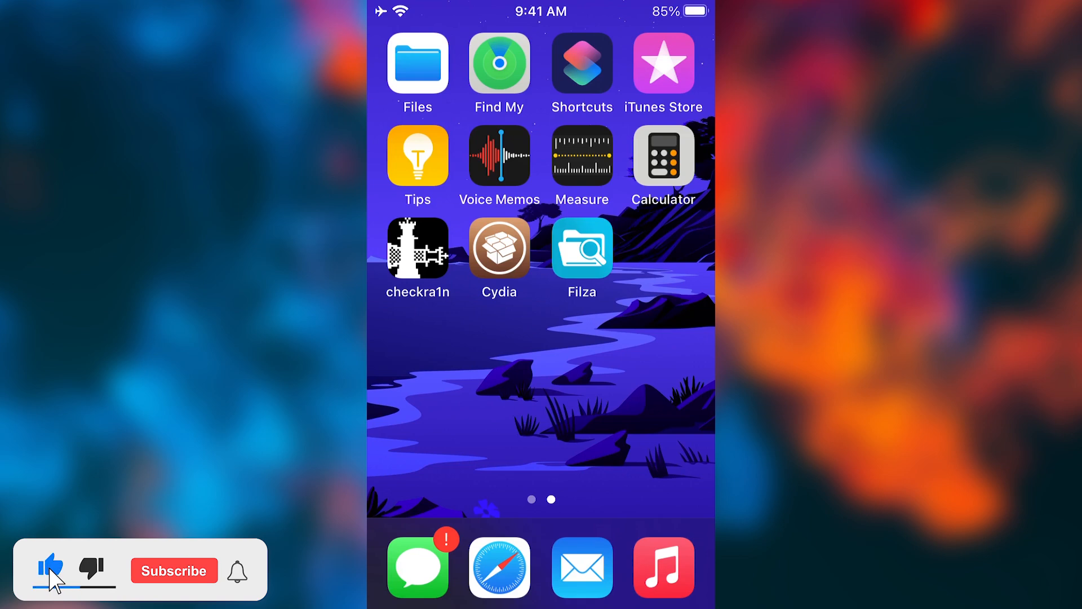